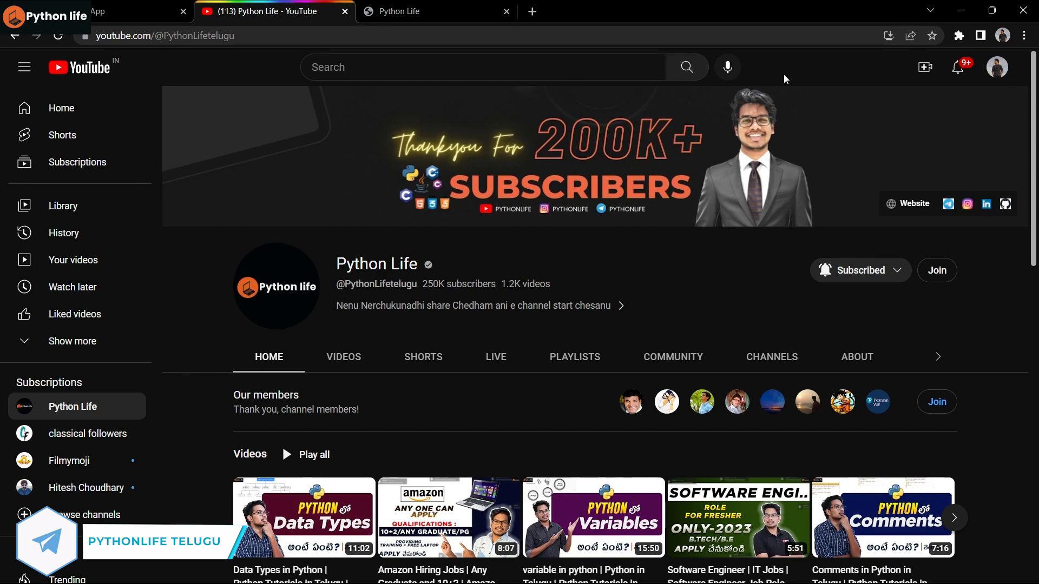
- Switch from the Python Life YouTube page to the Whiteboard with the Lenskart job listing
key("alt+tab")
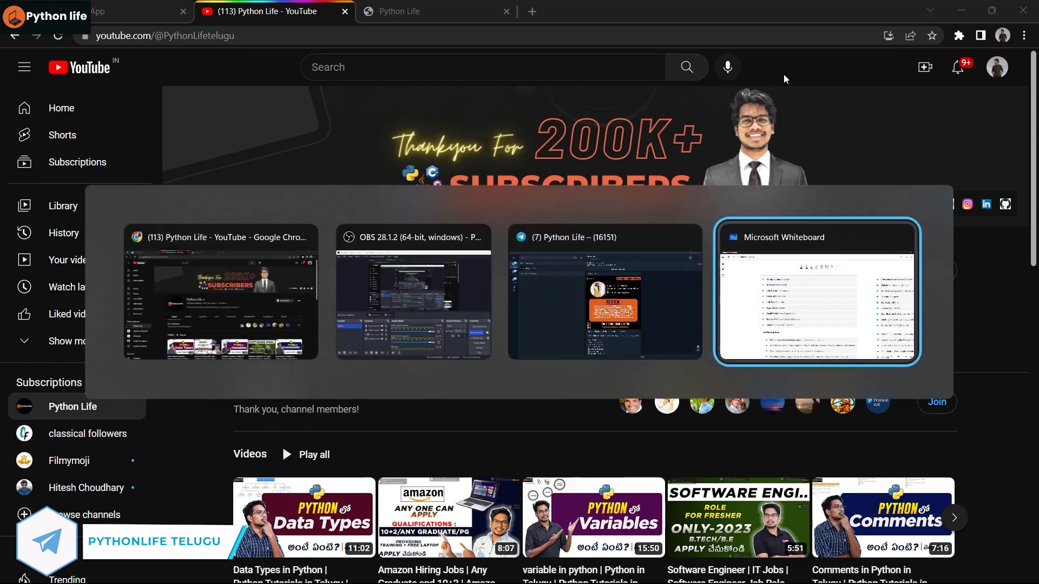
left_click(815, 292)
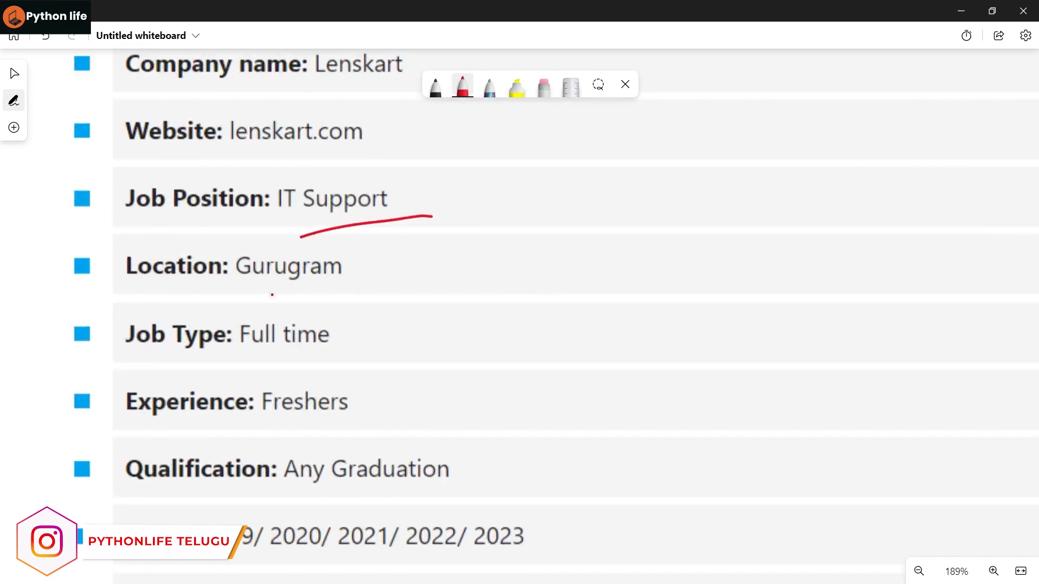
- Underline Gurugram, Full time, Freshers, Any Graduation, the batch years and salary in red
left_click_drag(239, 303, 360, 325)
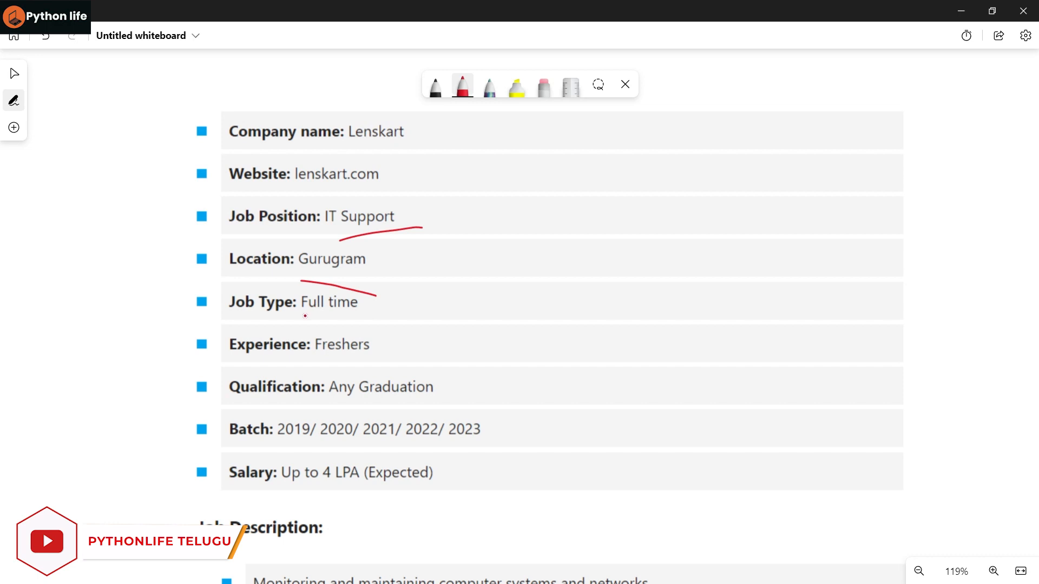
left_click_drag(305, 316, 354, 312)
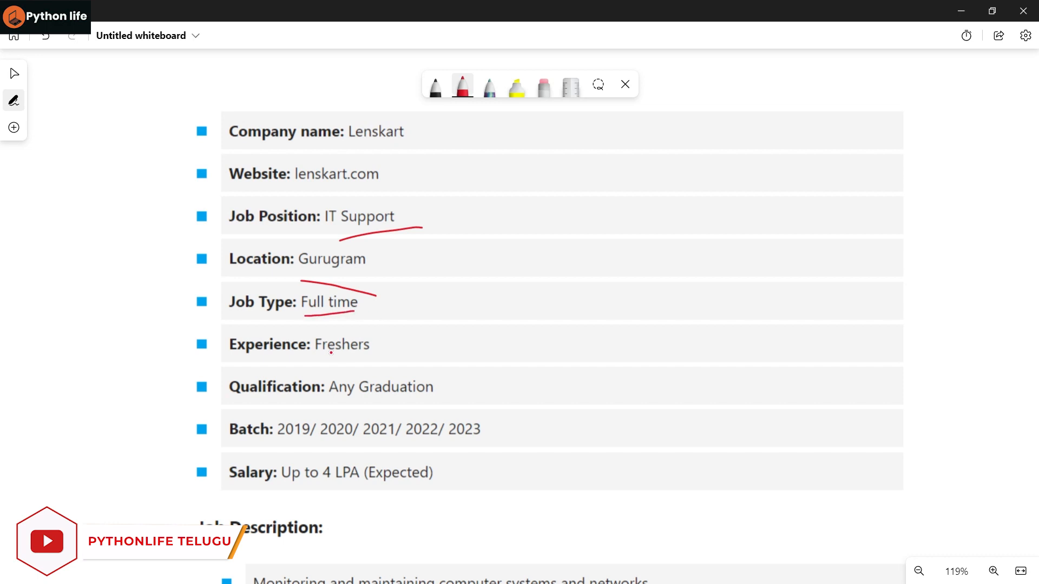
left_click_drag(305, 360, 386, 358)
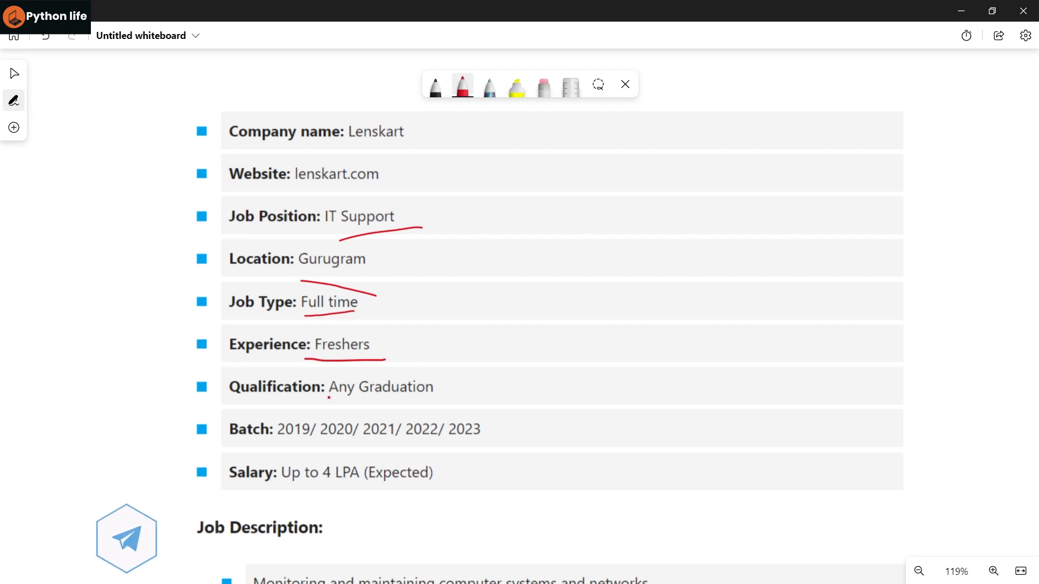
left_click_drag(333, 396, 434, 399)
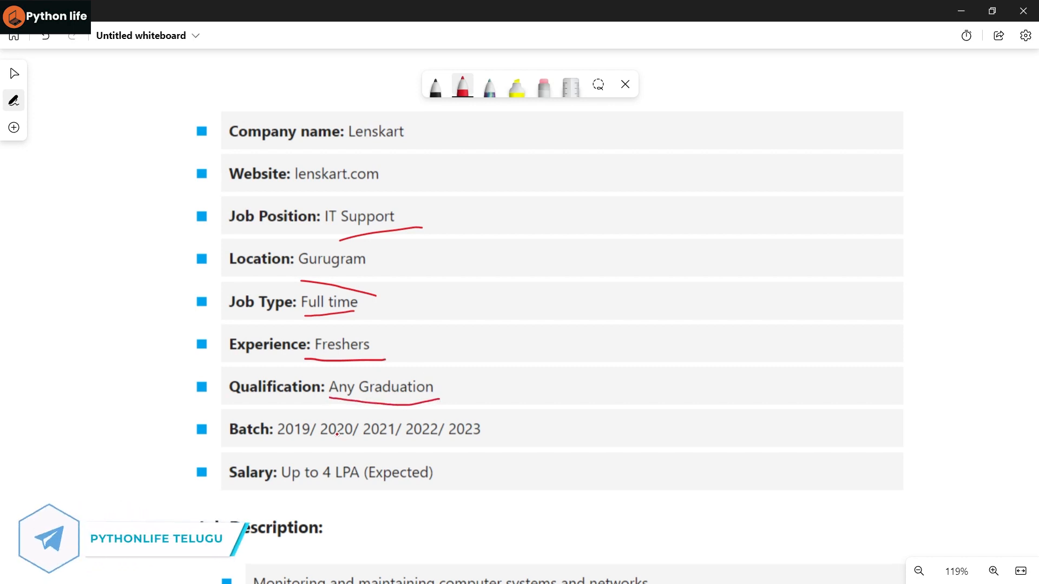
left_click_drag(274, 448, 381, 451)
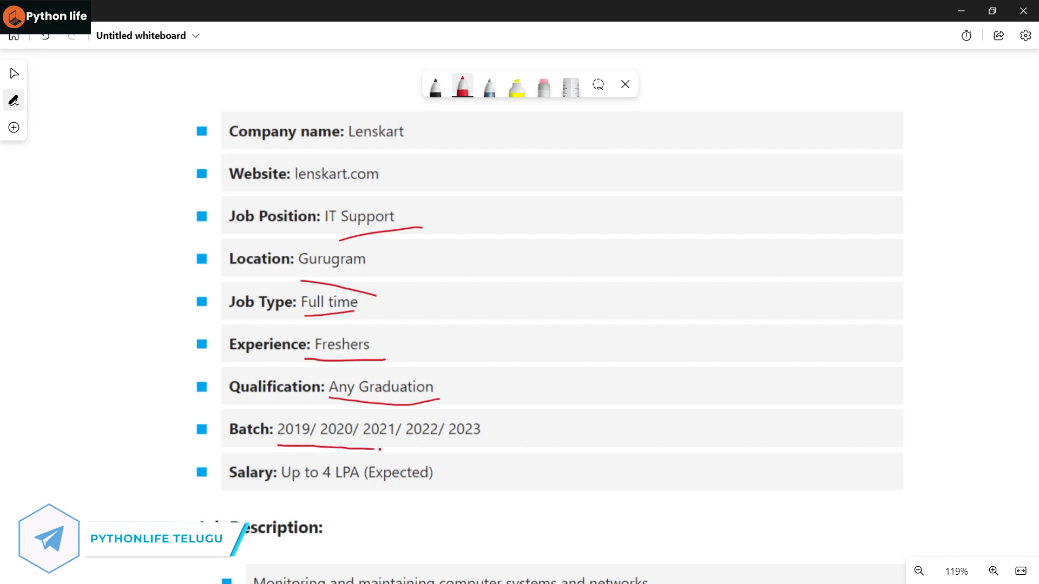
left_click_drag(278, 445, 467, 447)
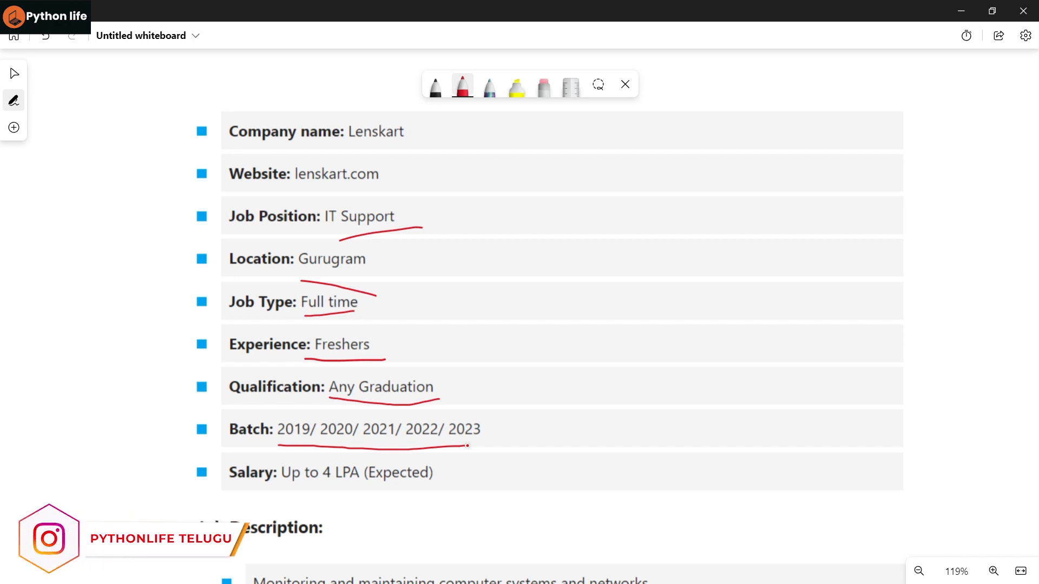
left_click_drag(318, 484, 553, 513)
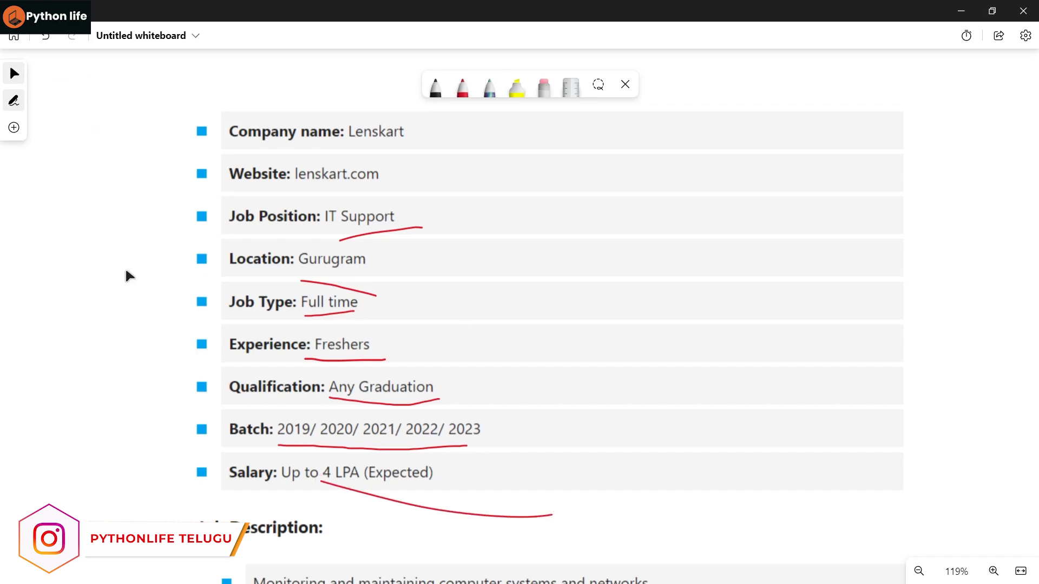
- Underline systems and networks, hardware configuration, and networks, printers and scanners in red
scroll("down", 3)
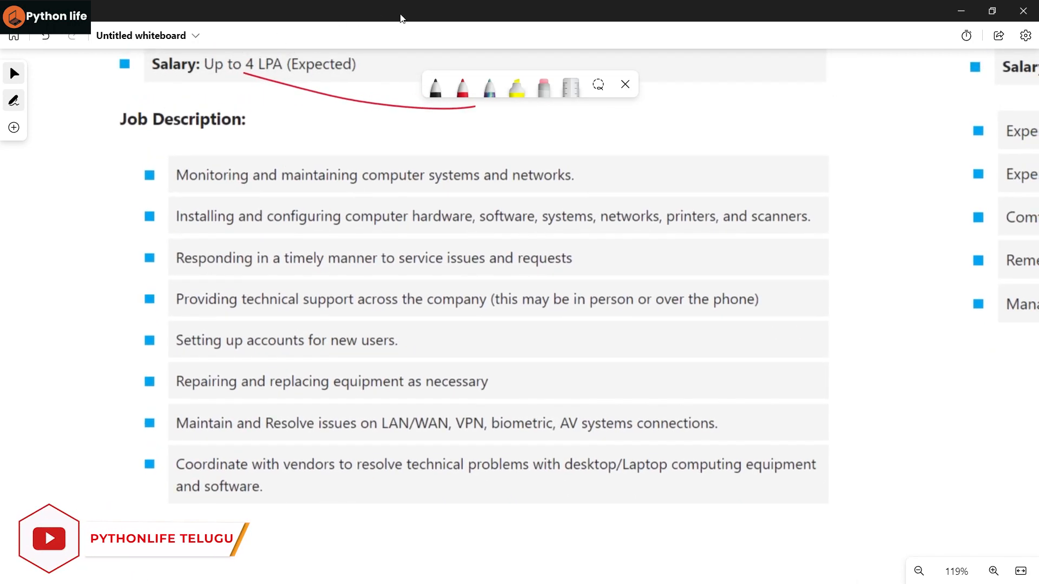
left_click(462, 86)
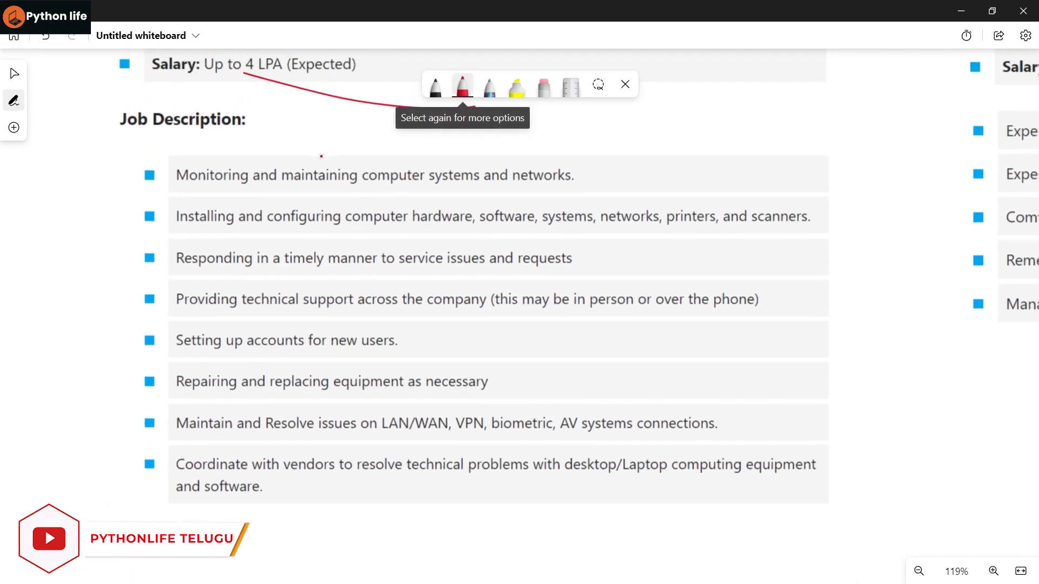
left_click_drag(322, 193, 560, 179)
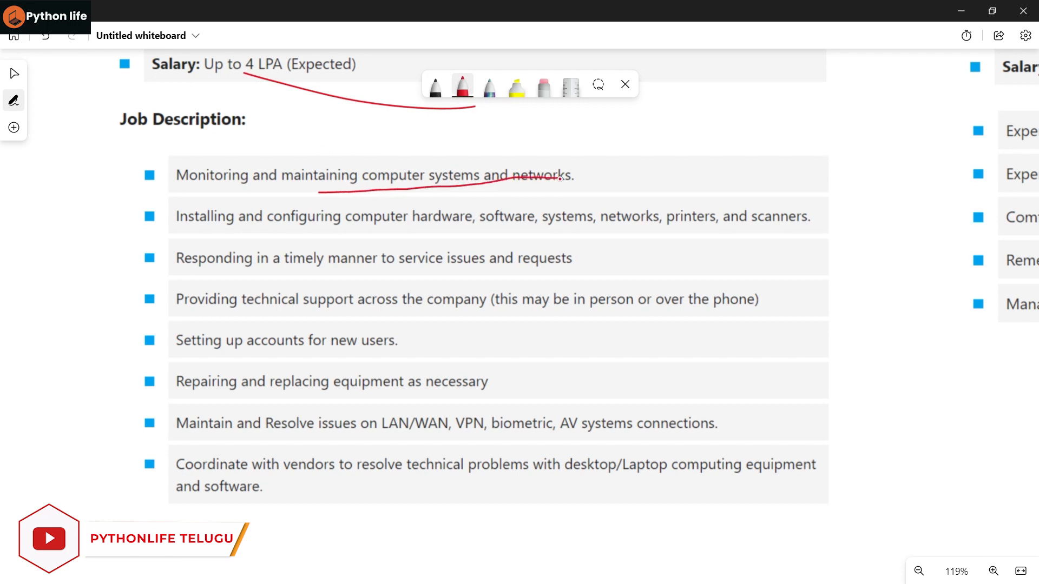
left_click_drag(325, 228, 475, 231)
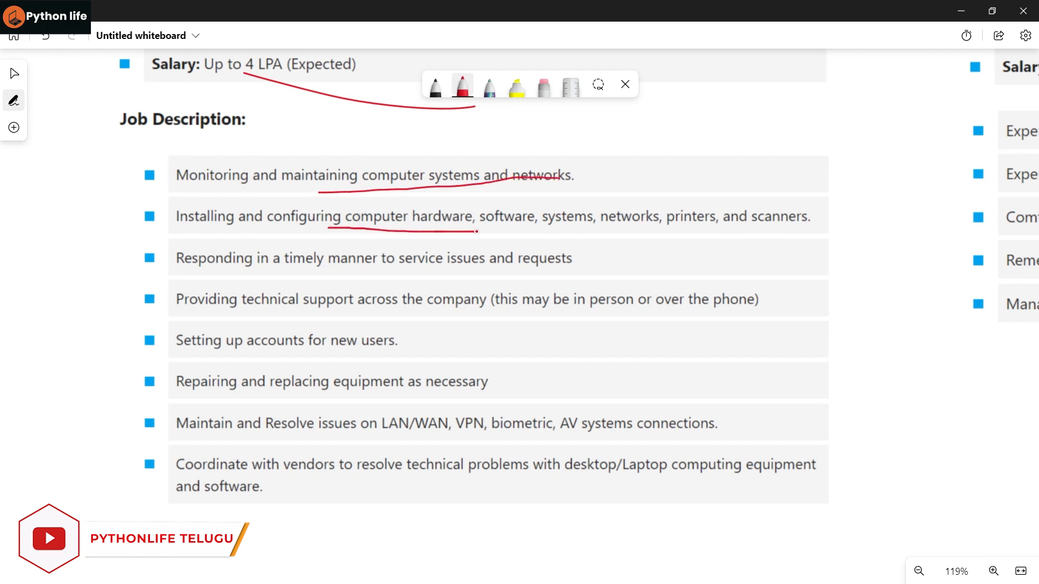
left_click_drag(641, 237, 750, 237)
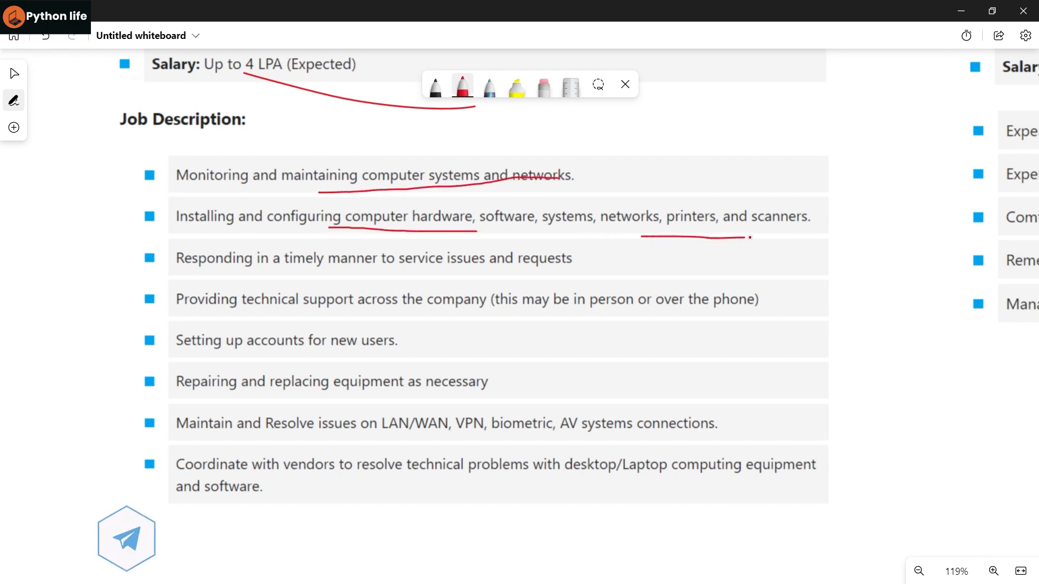
left_click_drag(643, 237, 802, 229)
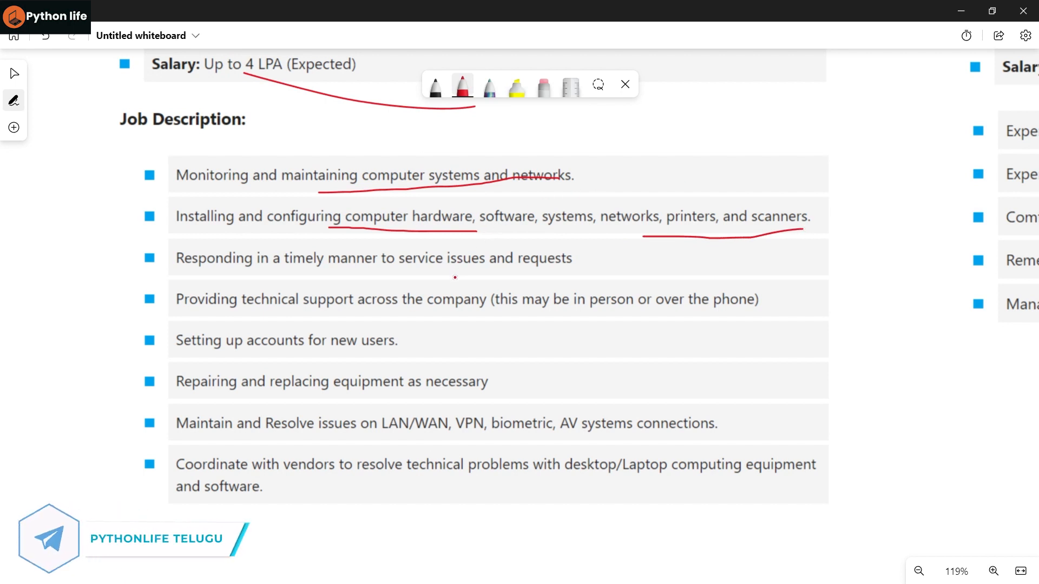
- Underline service issues and requests, replacing equipment, and LAN/WAN and VPN issues
left_click_drag(454, 277, 567, 275)
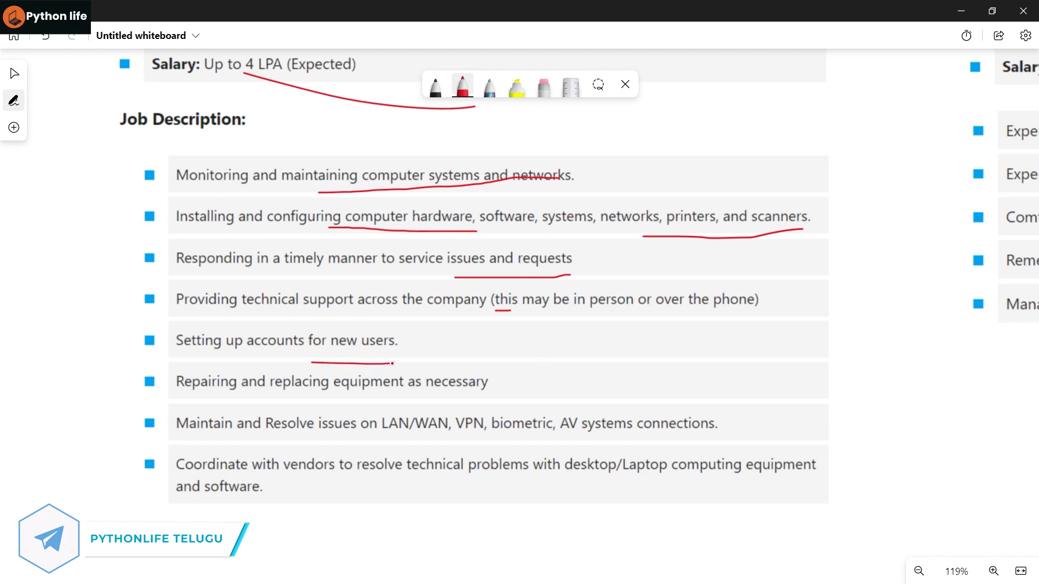
left_click_drag(363, 400, 461, 399)
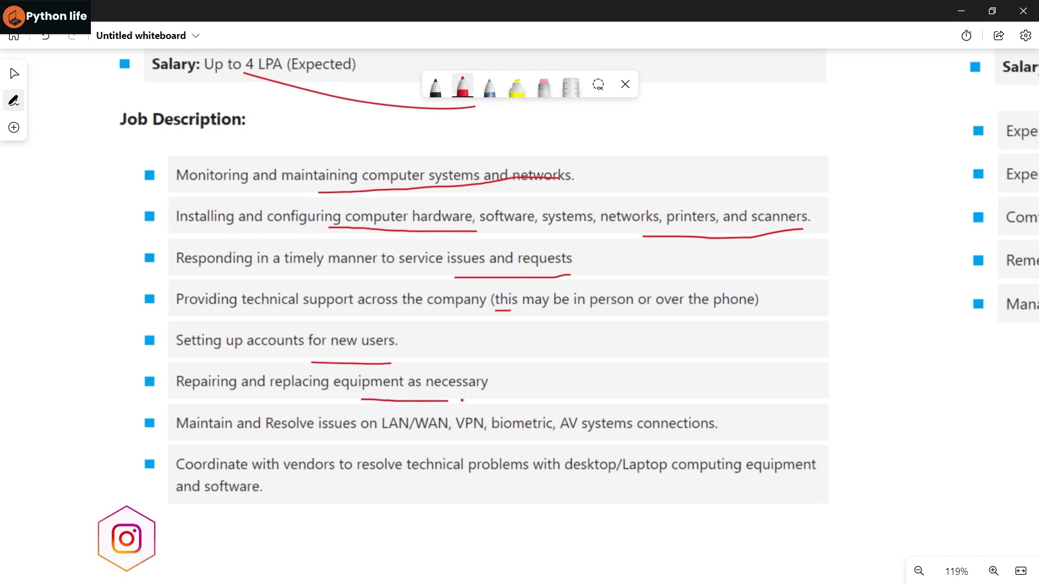
left_click_drag(363, 399, 472, 397)
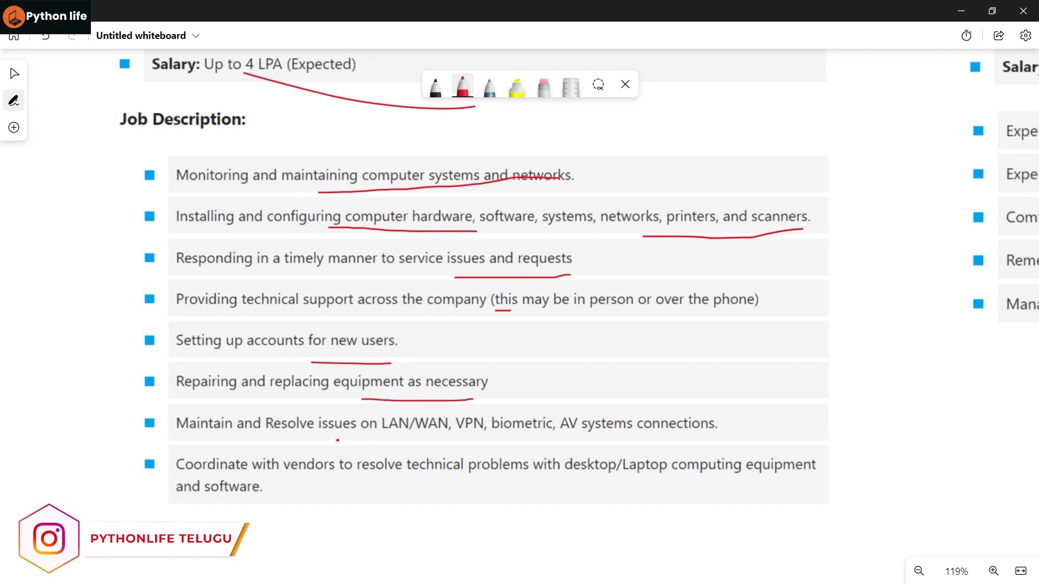
left_click_drag(337, 440, 502, 435)
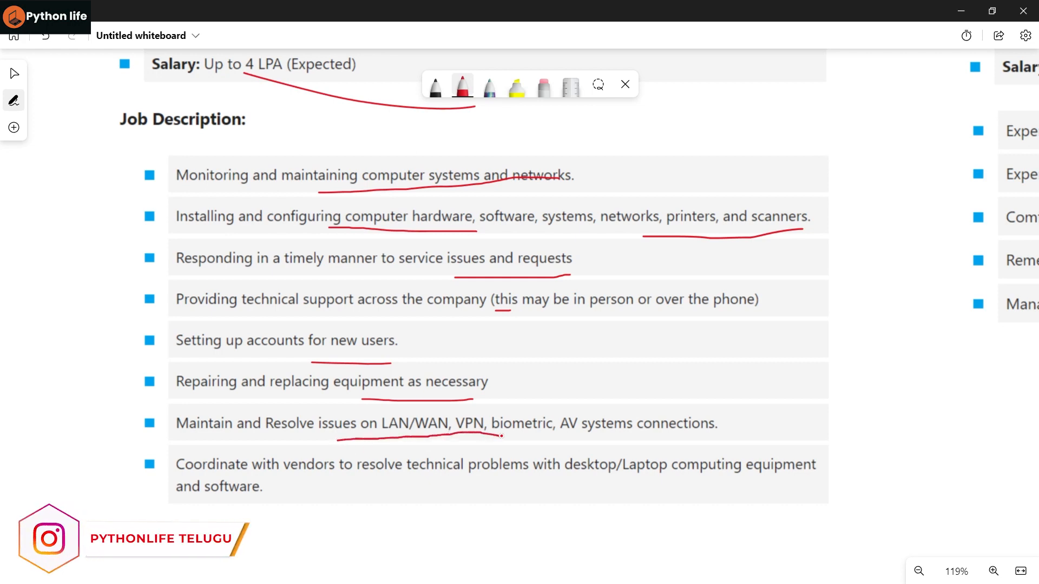
left_click_drag(500, 437, 676, 438)
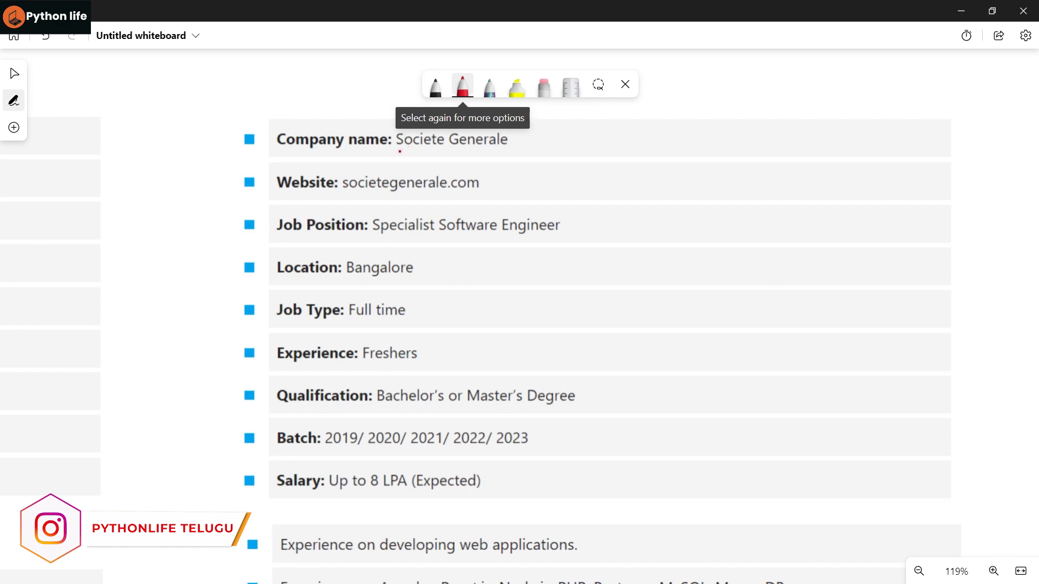
- Underline Societe Generale, Specialist Software Engineer, Bachelor's or Master's Degree, batch years and salary
left_click_drag(398, 150, 500, 151)
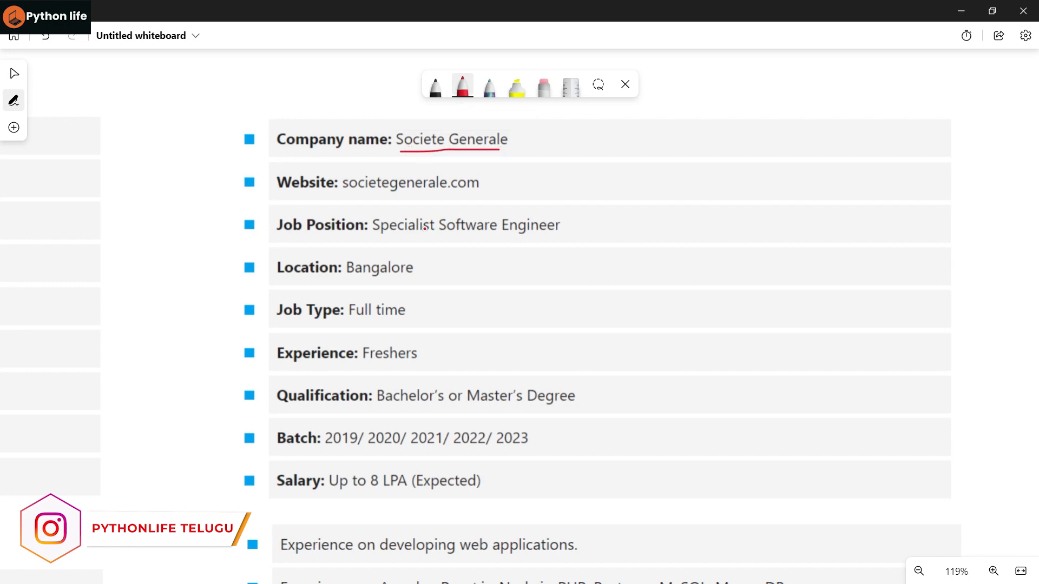
left_click_drag(373, 237, 454, 236)
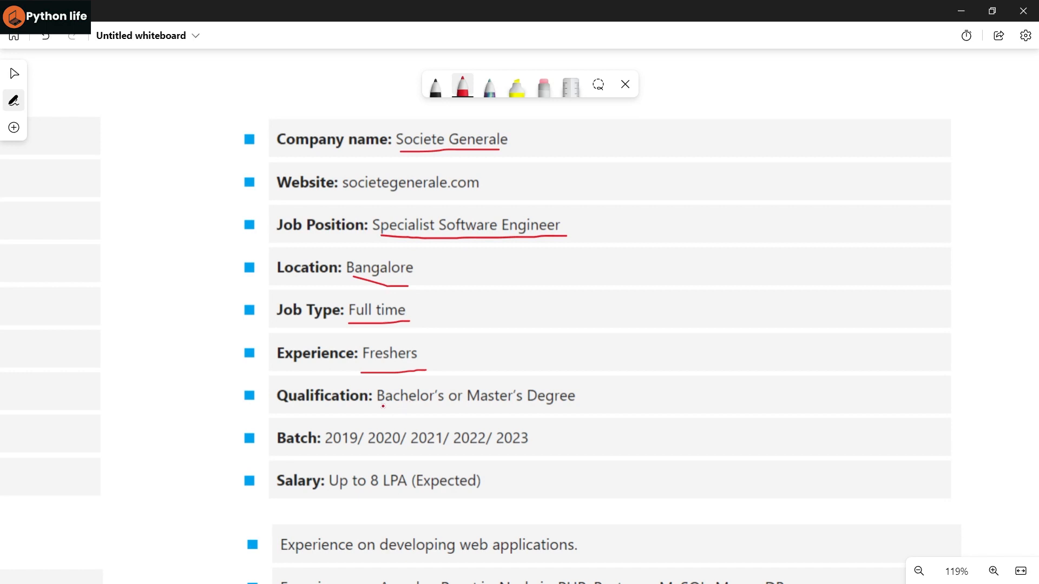
left_click_drag(383, 407, 583, 419)
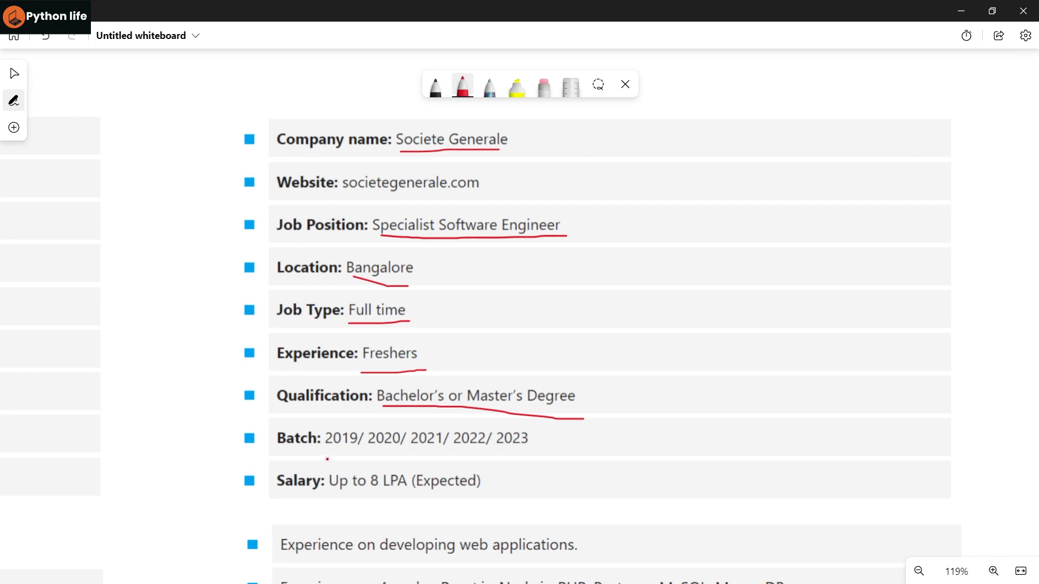
left_click_drag(327, 457, 476, 454)
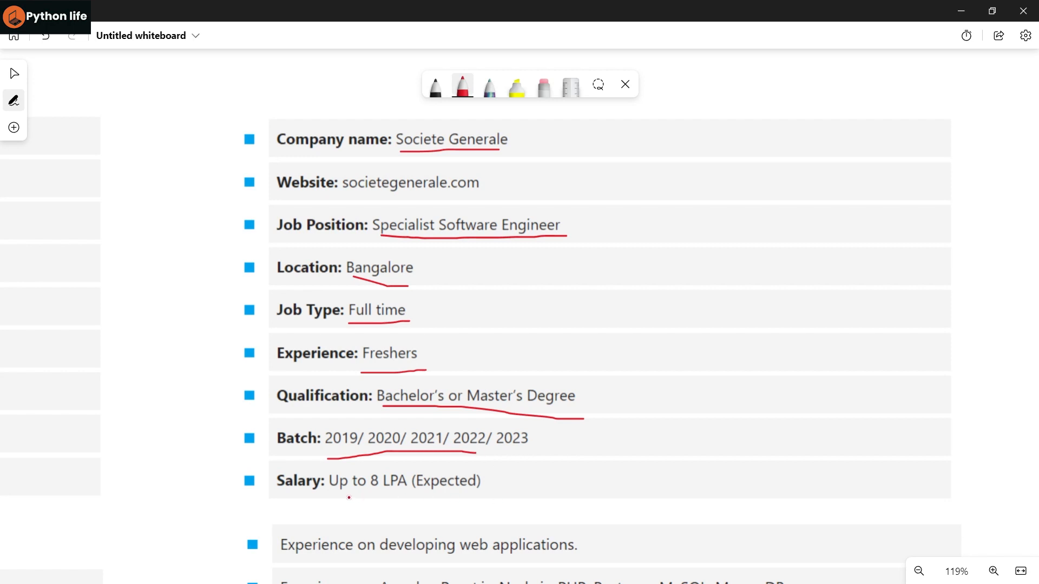
left_click_drag(338, 498, 508, 500)
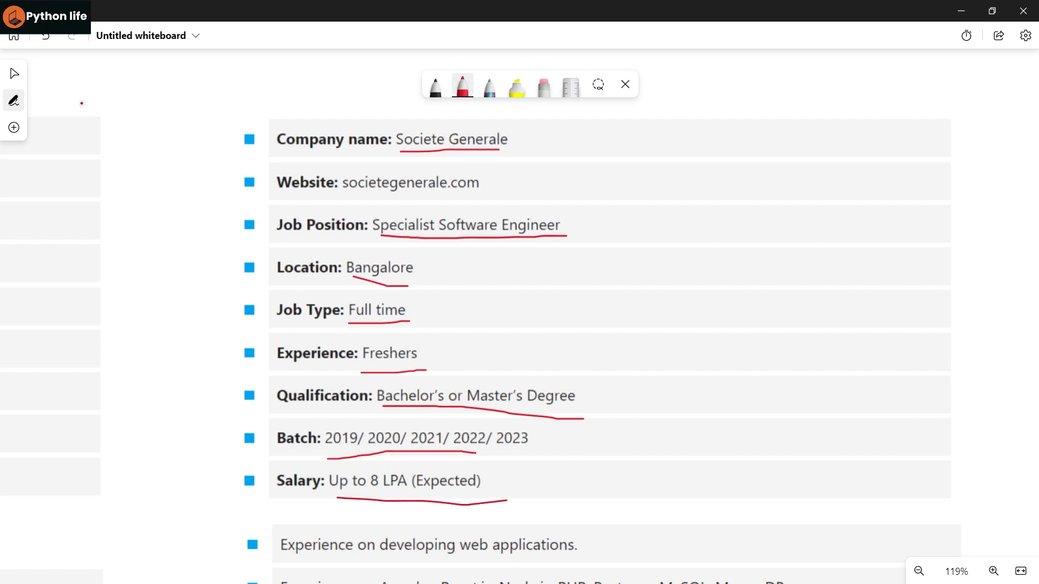
- Underline the web applications, technologies through MongoDB, and accessibility remediation skill lines in red
scroll("down", 3)
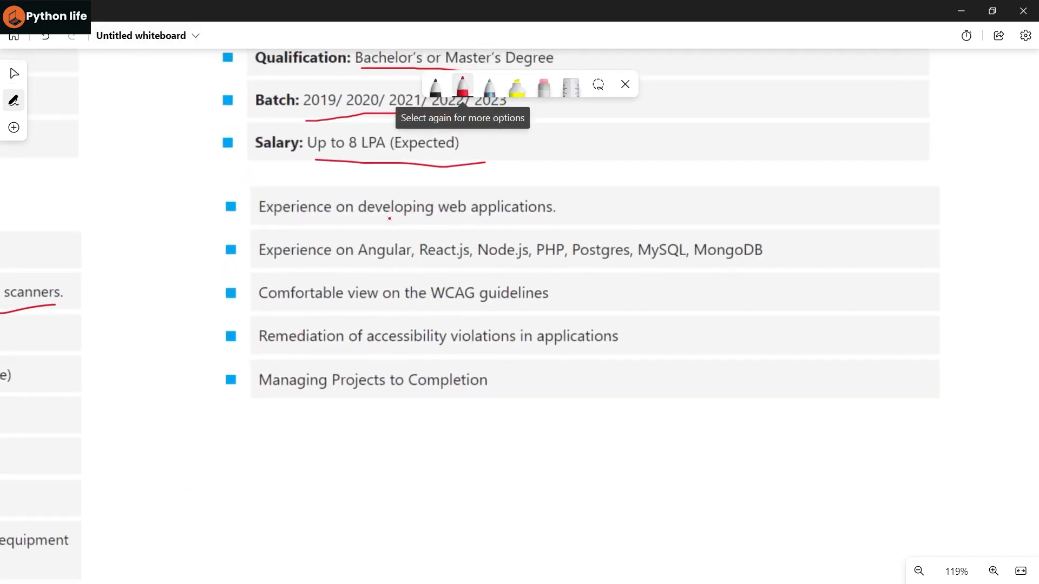
left_click_drag(378, 221, 570, 210)
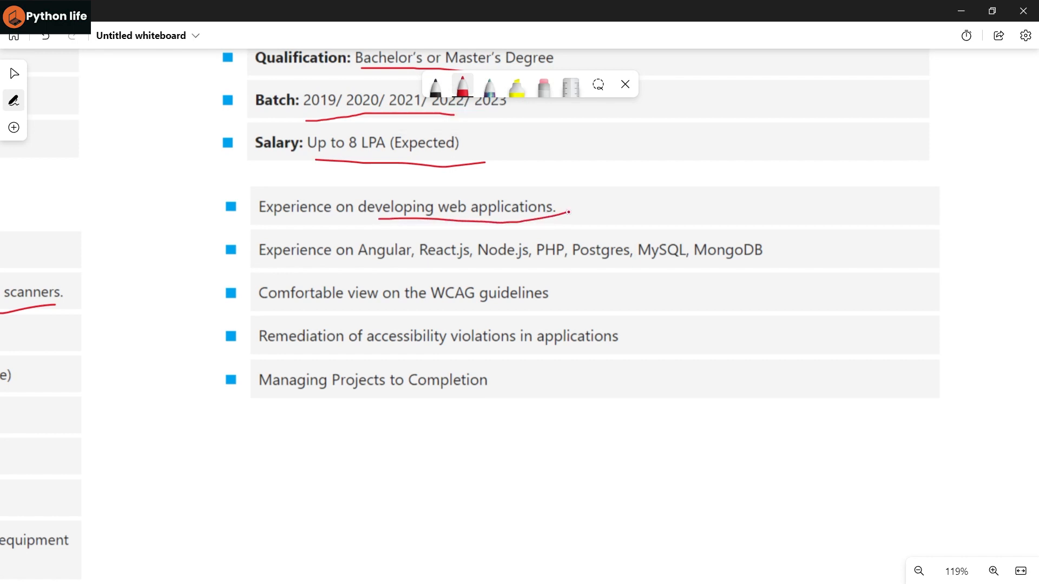
left_click_drag(378, 266, 434, 266)
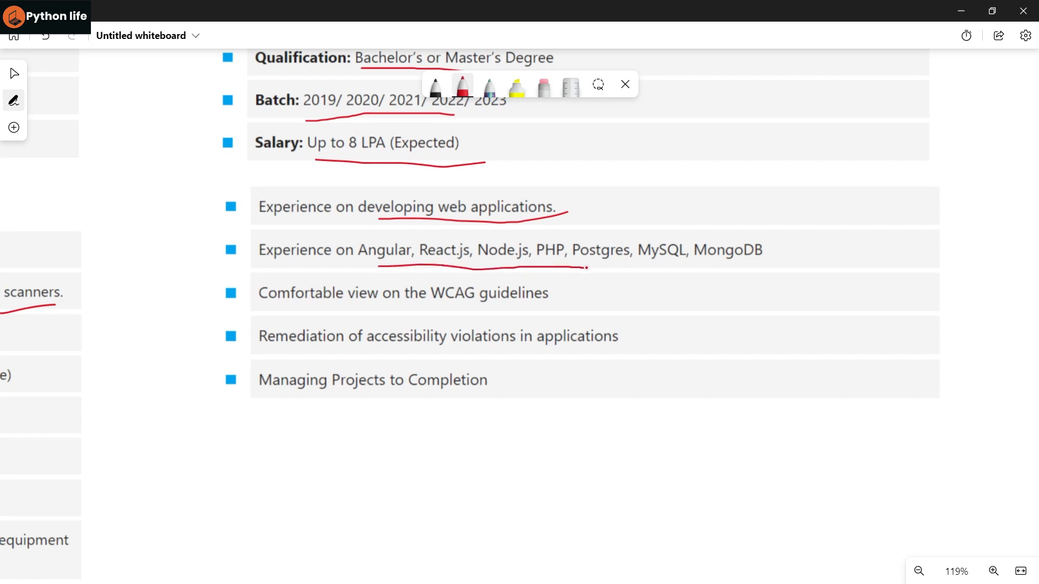
left_click_drag(586, 269, 762, 274)
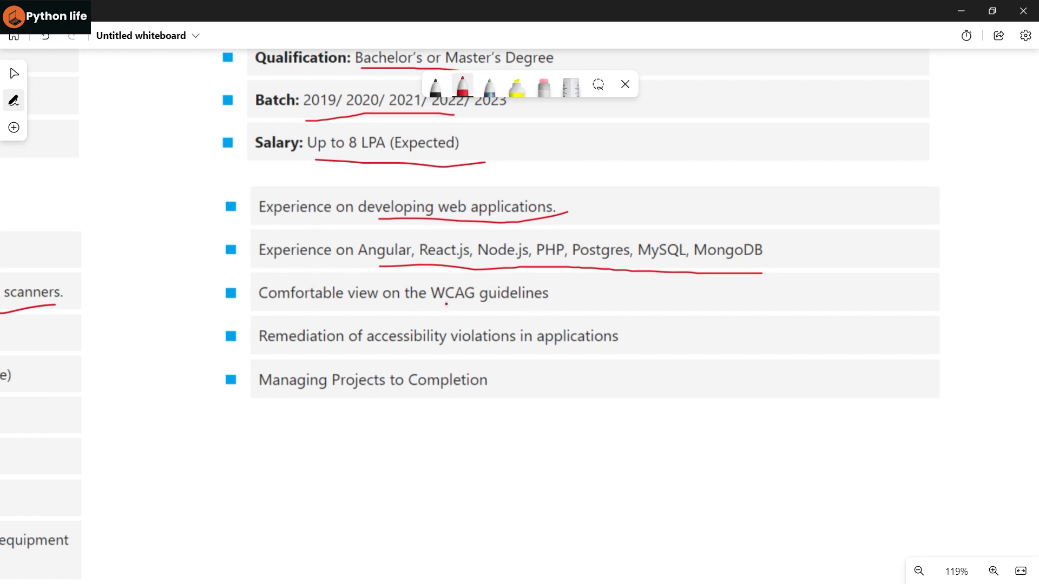
left_click_drag(422, 309, 502, 310)
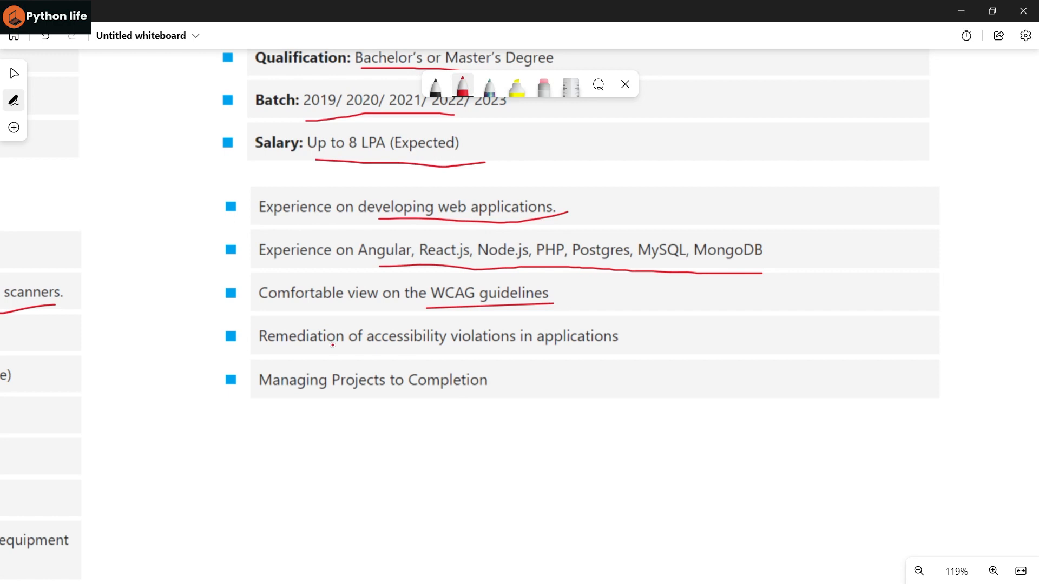
left_click_drag(334, 348, 619, 348)
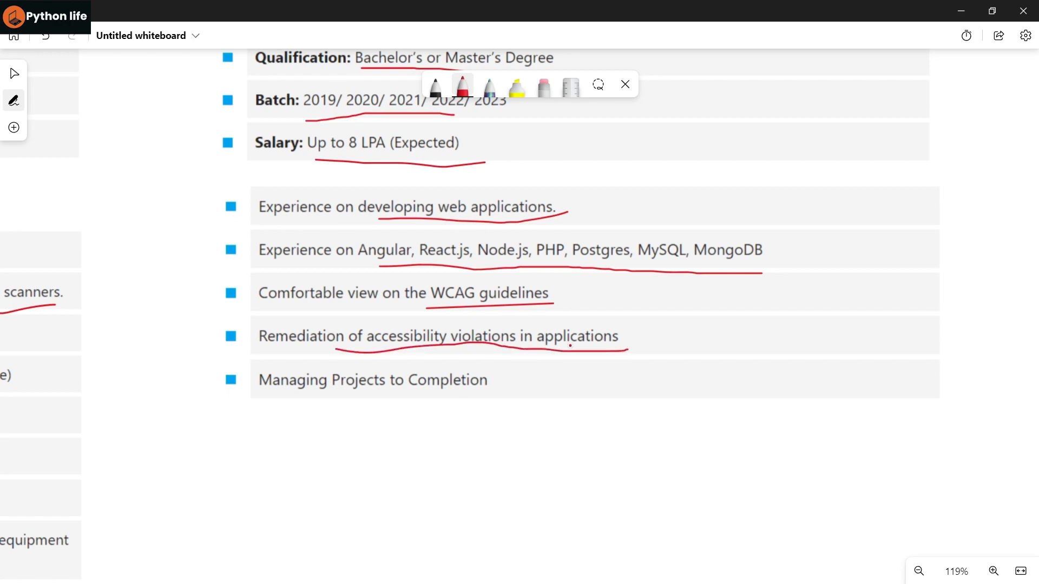
left_click_drag(338, 392, 545, 384)
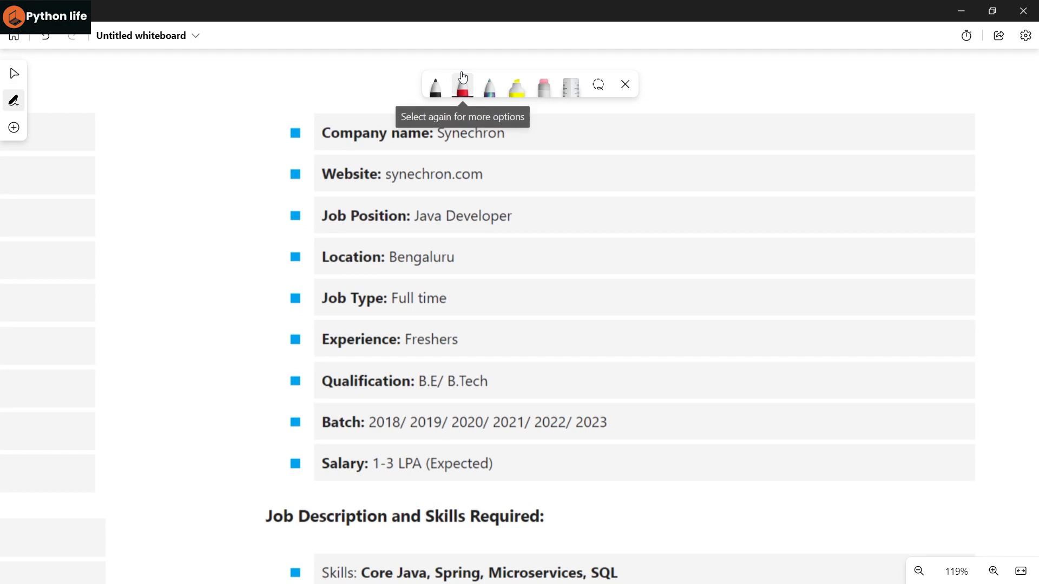
- Underline Java Developer, Bengaluru, Full time, Freshers, B.E/B.Tech and 1-3 LPA (Expected) in red
left_click_drag(421, 227, 531, 224)
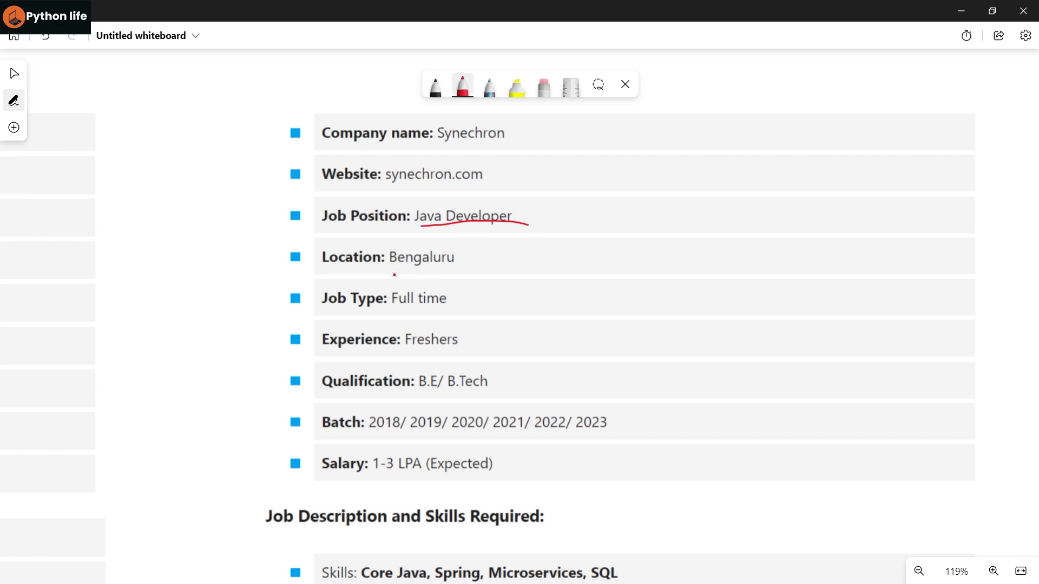
left_click_drag(393, 275, 456, 282)
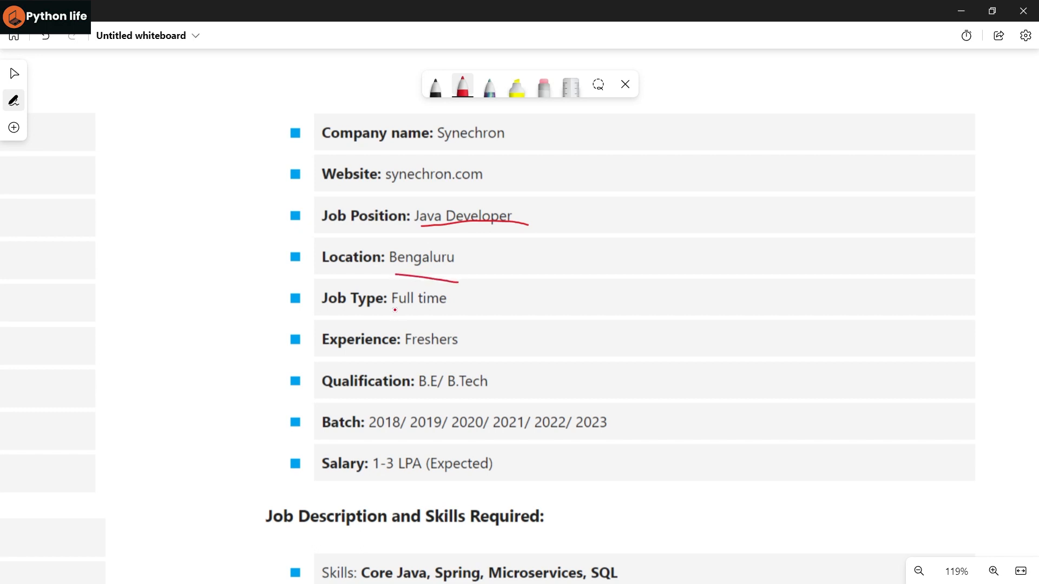
left_click_drag(393, 308, 448, 298)
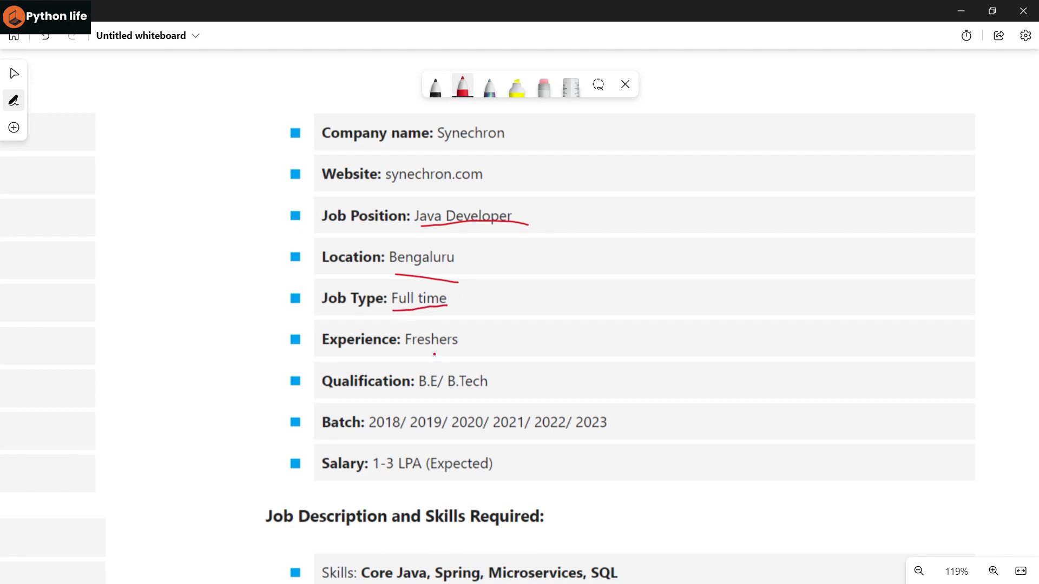
left_click_drag(408, 349, 455, 347)
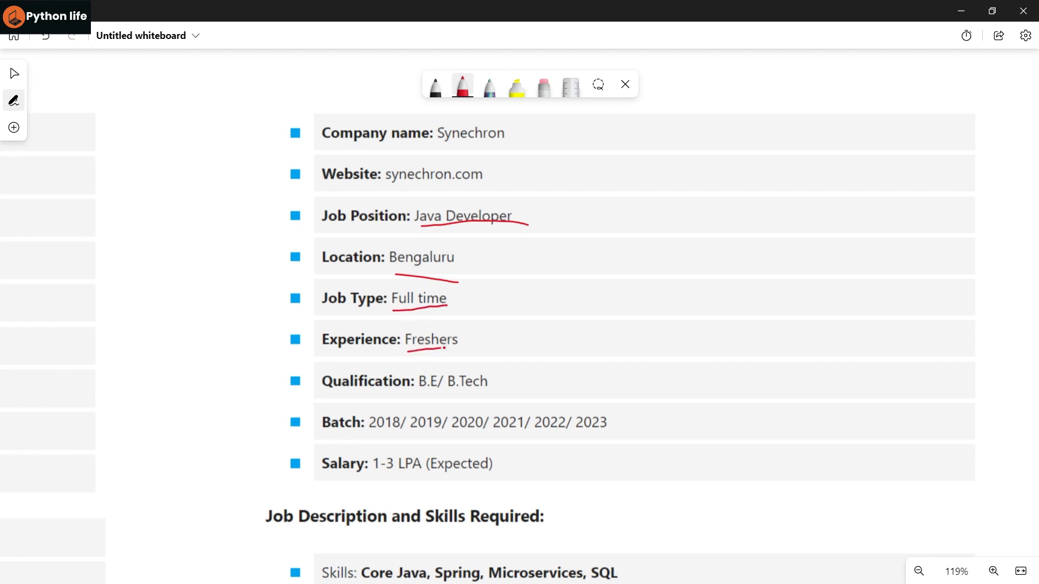
left_click_drag(407, 346, 468, 343)
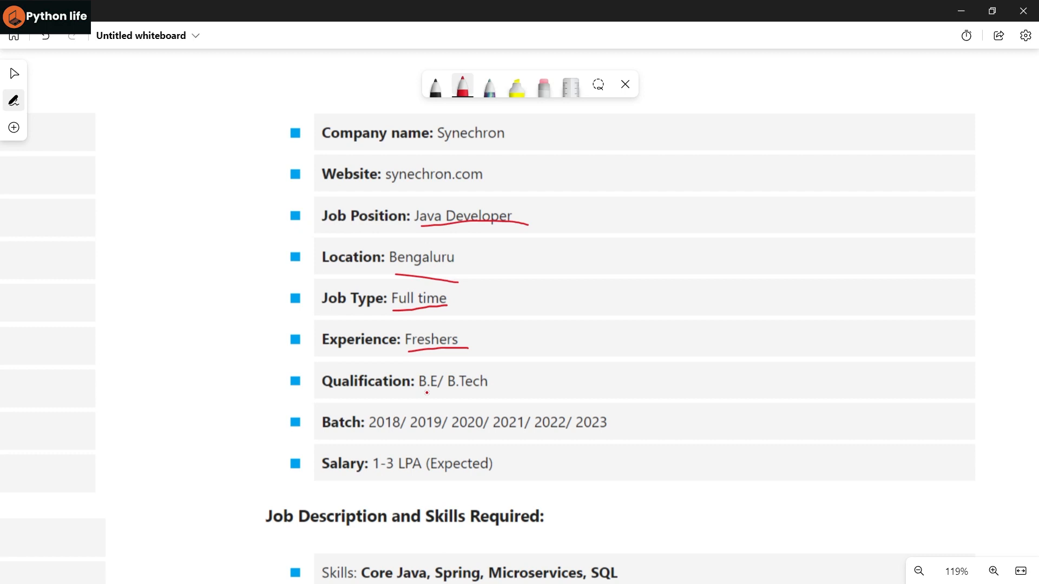
left_click_drag(428, 392, 463, 391)
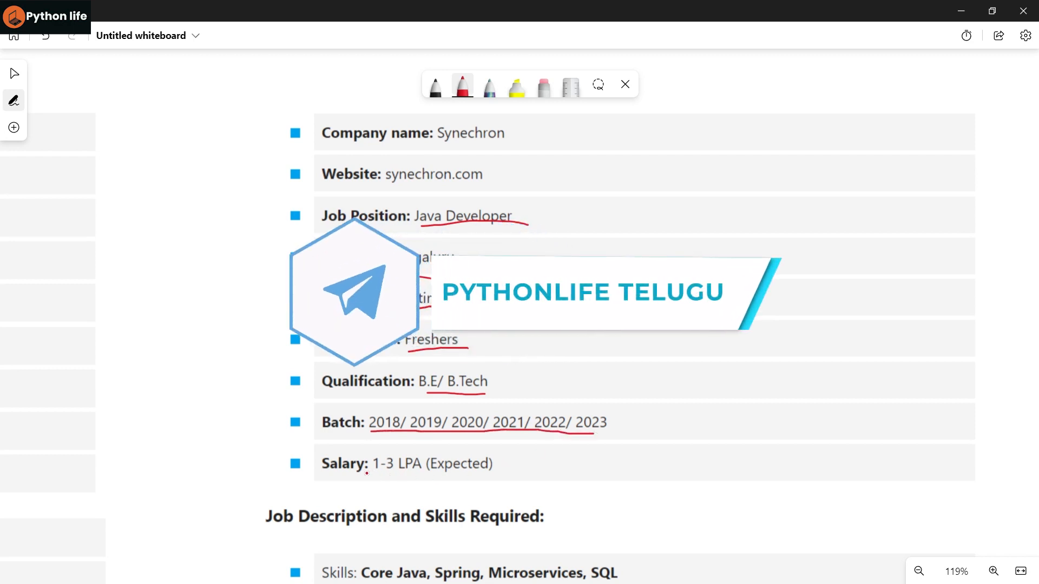
left_click_drag(368, 476, 471, 475)
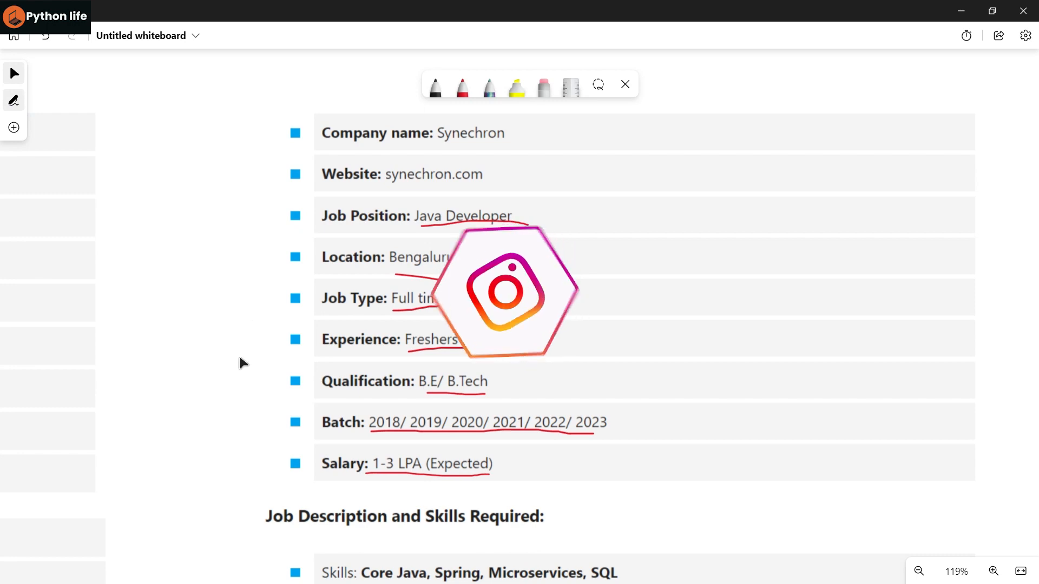
- Scroll down and underline the Core Java, Spring, Microservices, SQL skills line in red
scroll("down", 3)
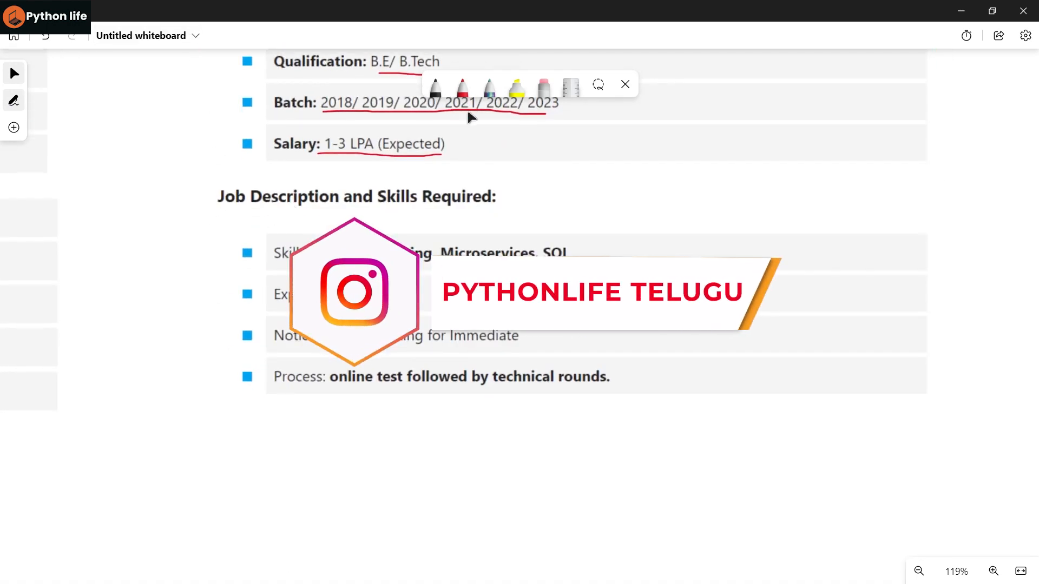
left_click(462, 86)
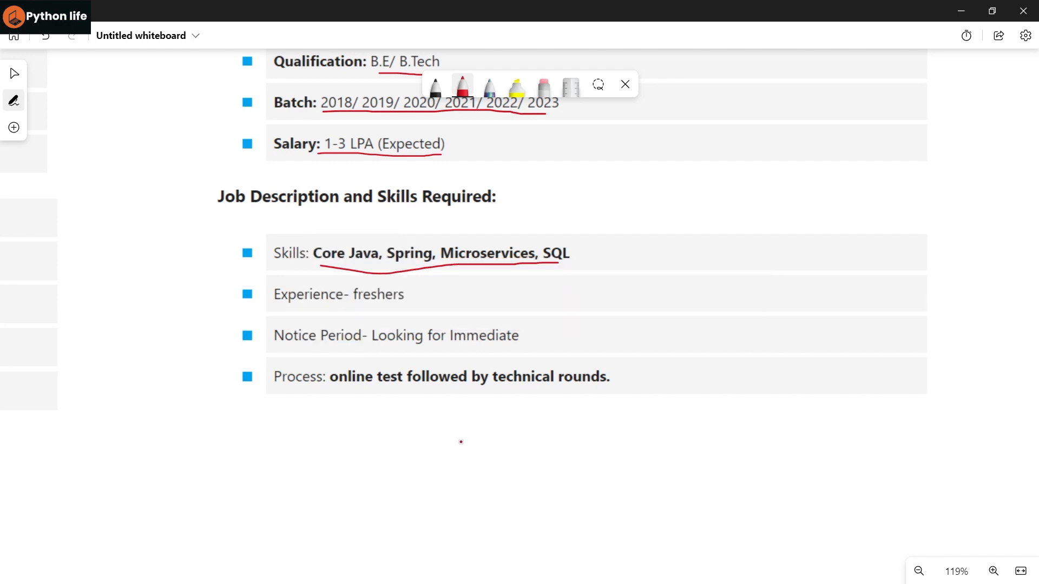
left_click_drag(494, 386, 597, 386)
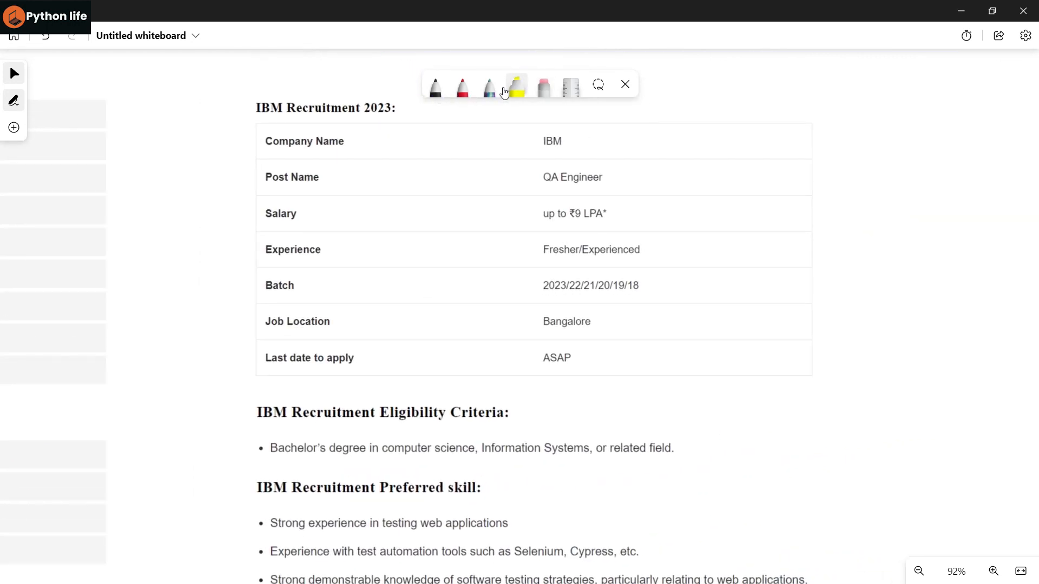
- Underline QA Engineer, up to ₹9 LPA, Fresher/Experienced, batch years, Bangalore and the Bachelor's degree
left_click(461, 86)
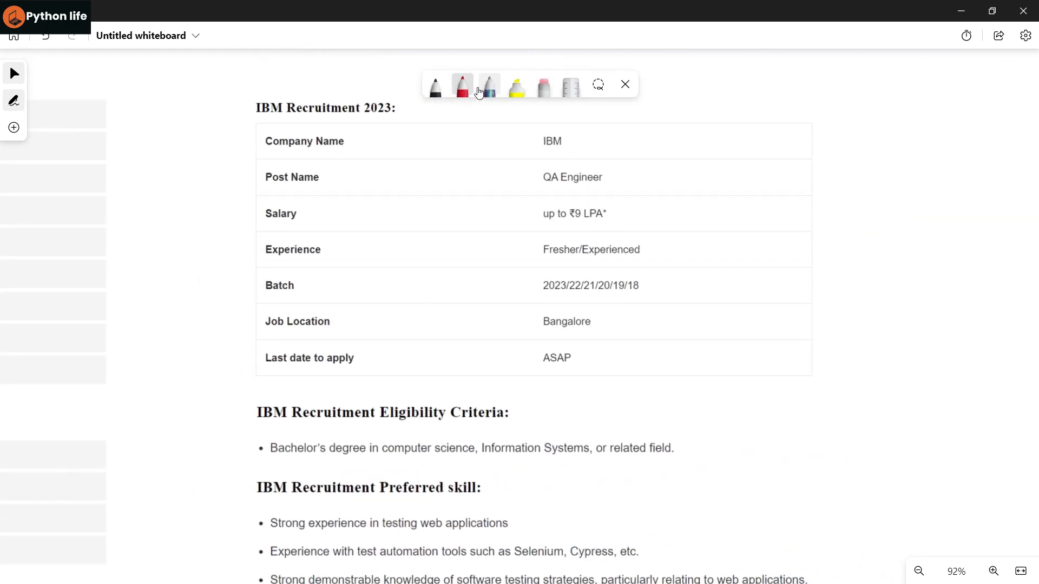
left_click(461, 86)
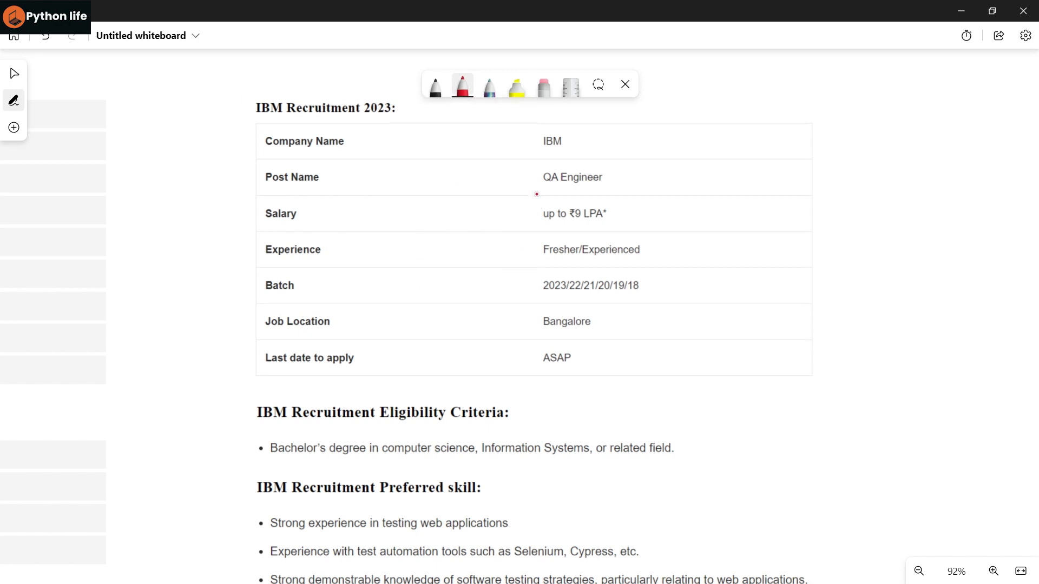
left_click_drag(537, 194, 637, 195)
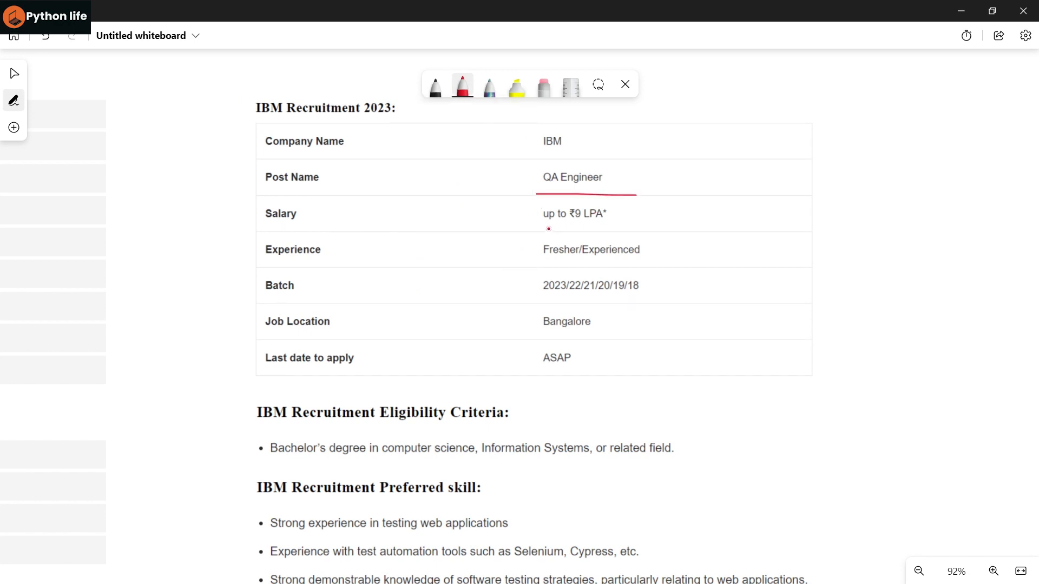
left_click_drag(549, 229, 622, 228)
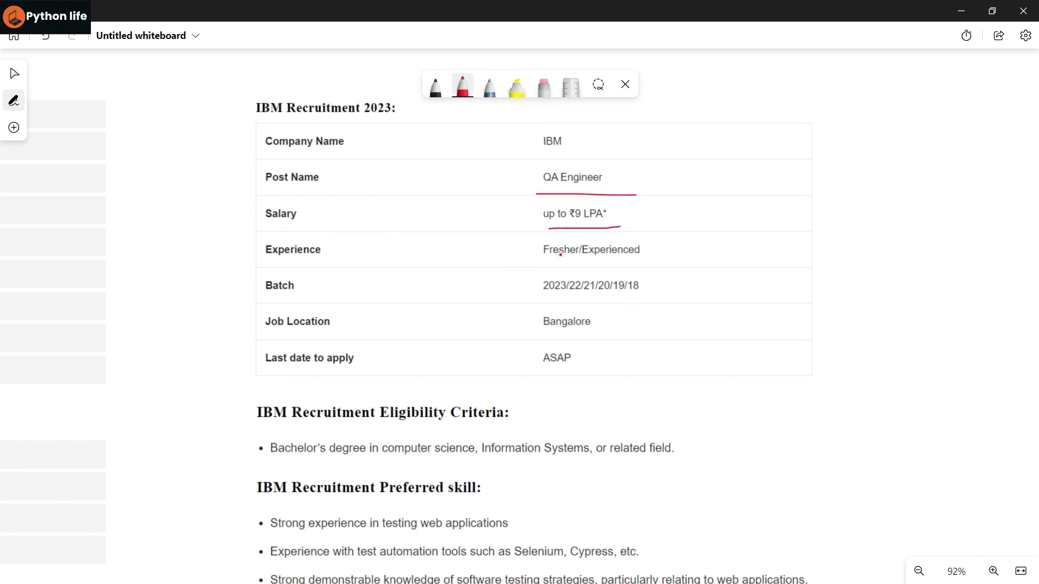
left_click_drag(544, 260, 573, 260)
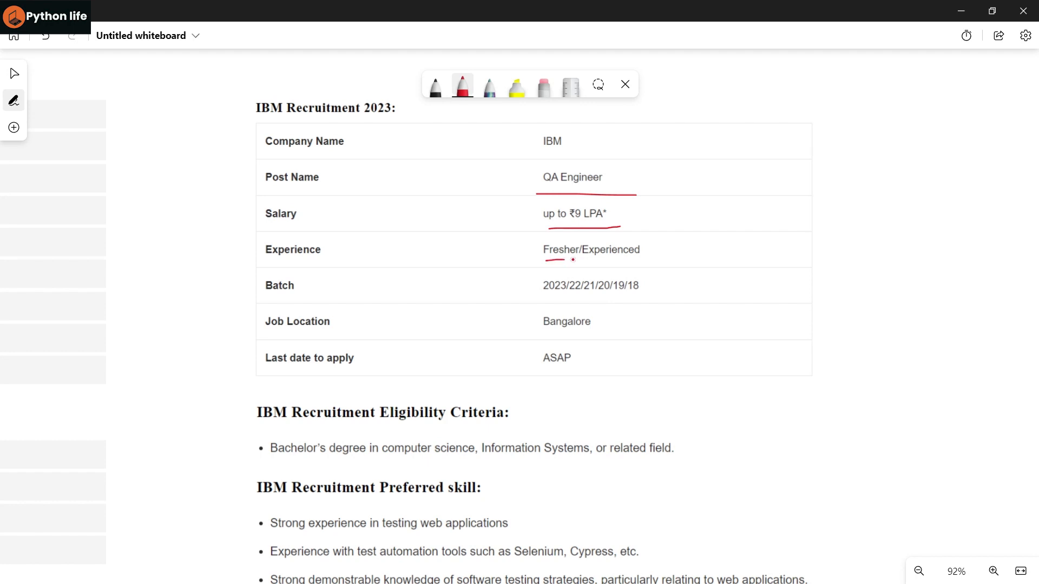
left_click_drag(543, 262, 646, 262)
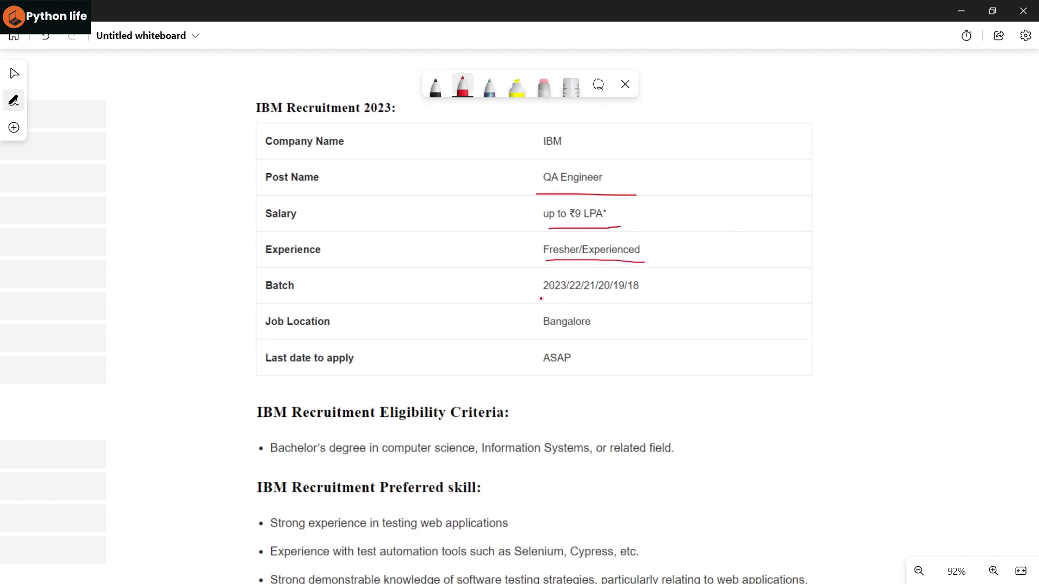
left_click_drag(541, 299, 632, 301)
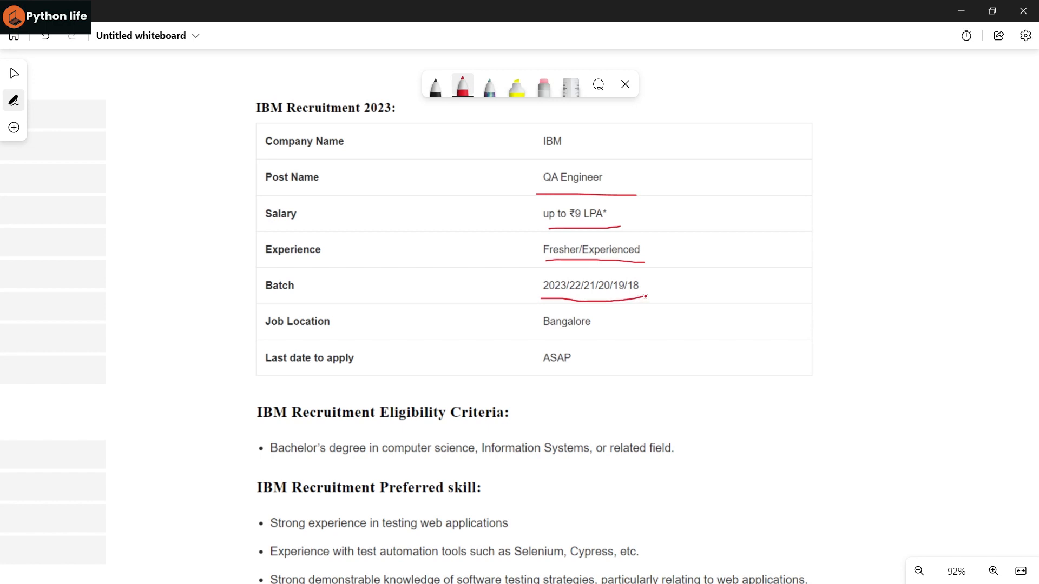
left_click_drag(542, 330, 604, 335)
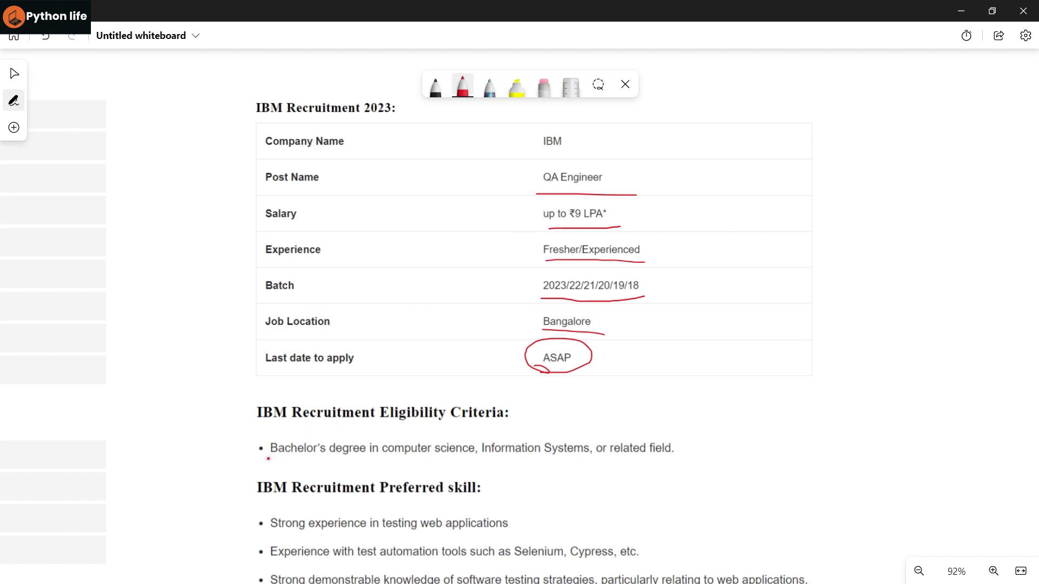
left_click_drag(269, 459, 594, 460)
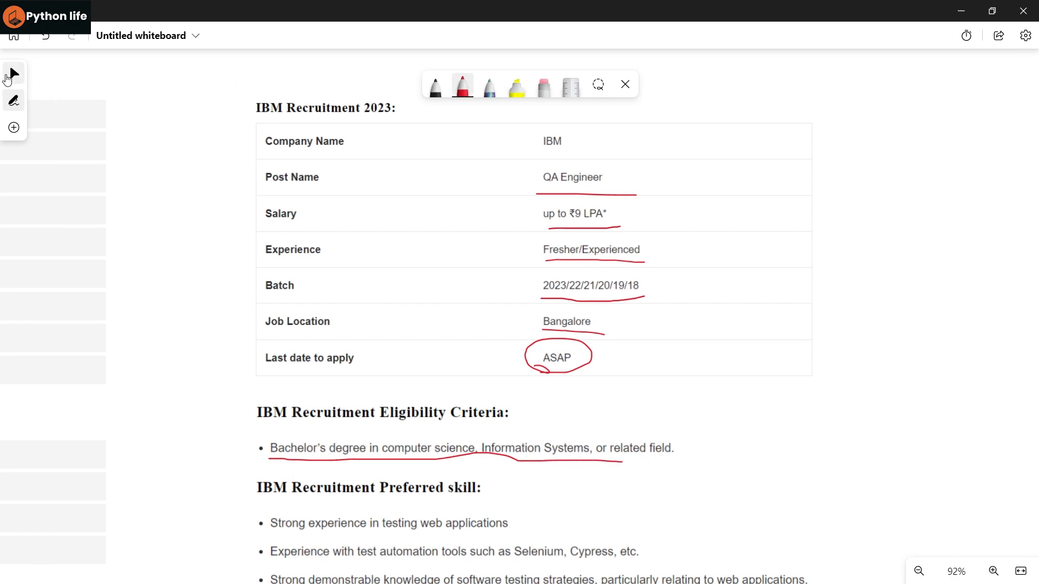
- Underline IBM's test automation, testing strategies, Agile/Scrum and Jira, scripting and Unix requirements
scroll("down", 3)
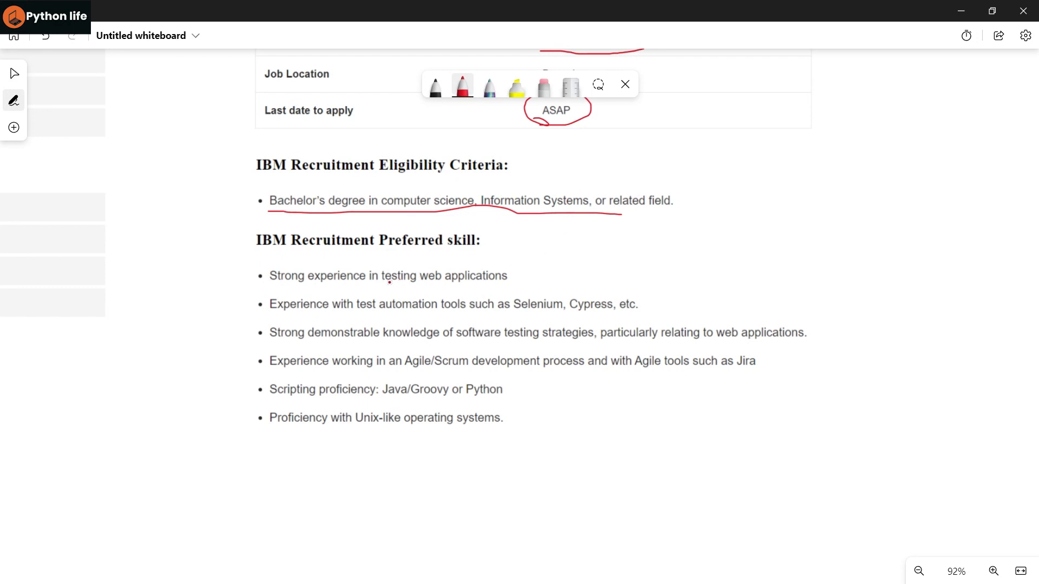
left_click_drag(354, 285, 514, 283)
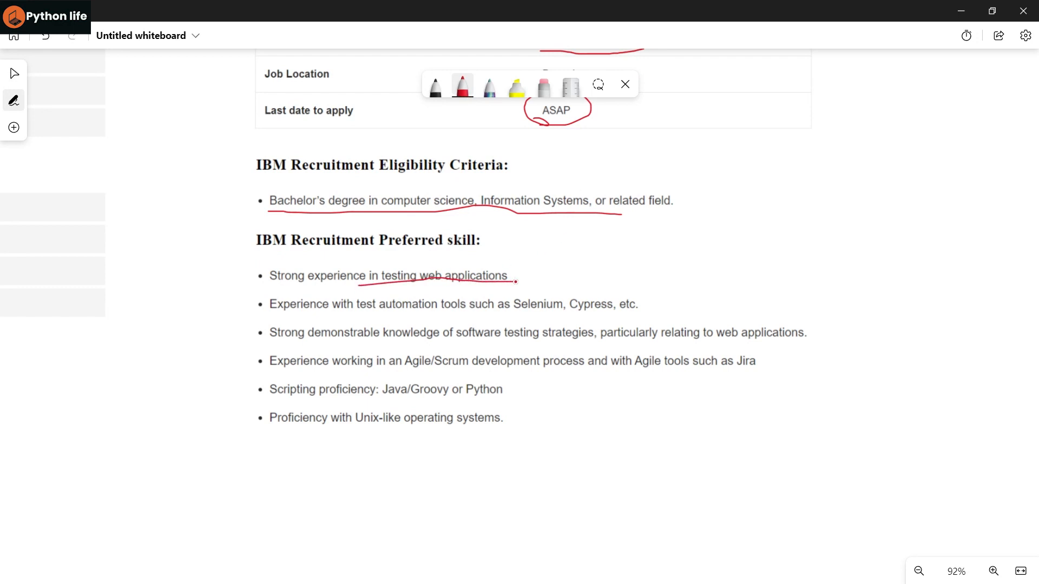
left_click_drag(364, 282, 513, 278)
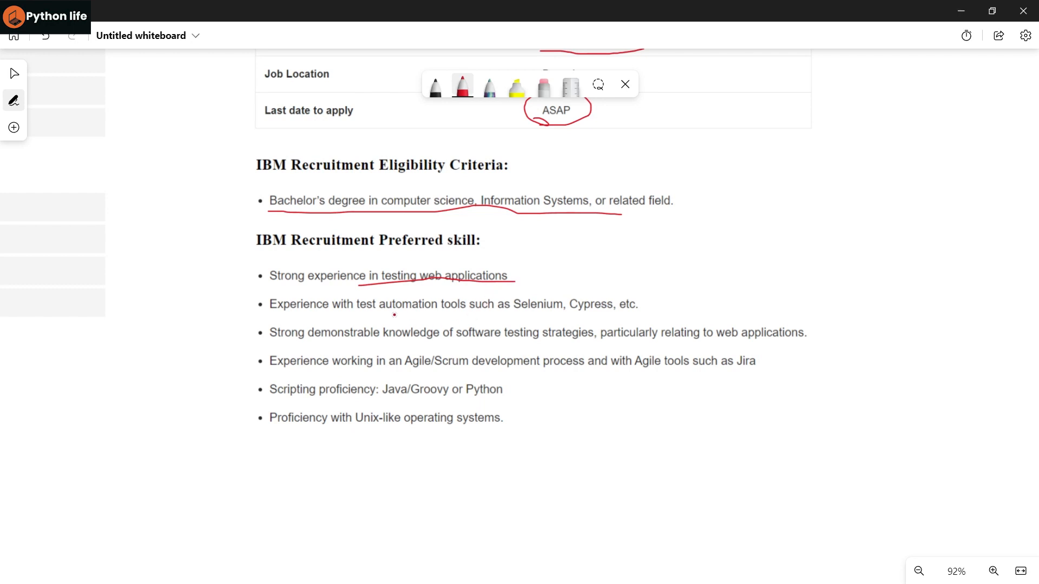
left_click_drag(395, 316, 552, 316)
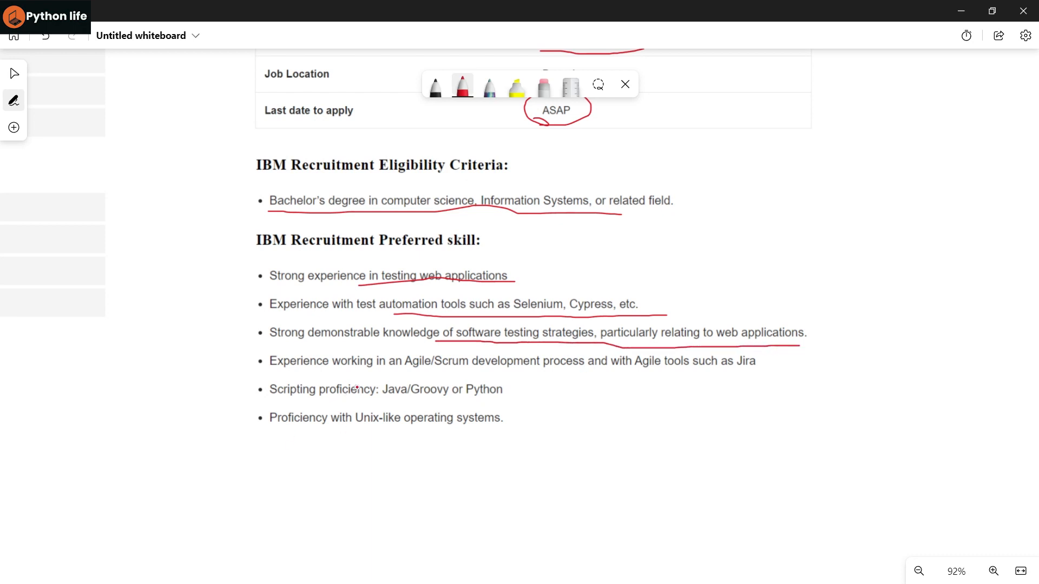
left_click_drag(384, 368, 533, 372)
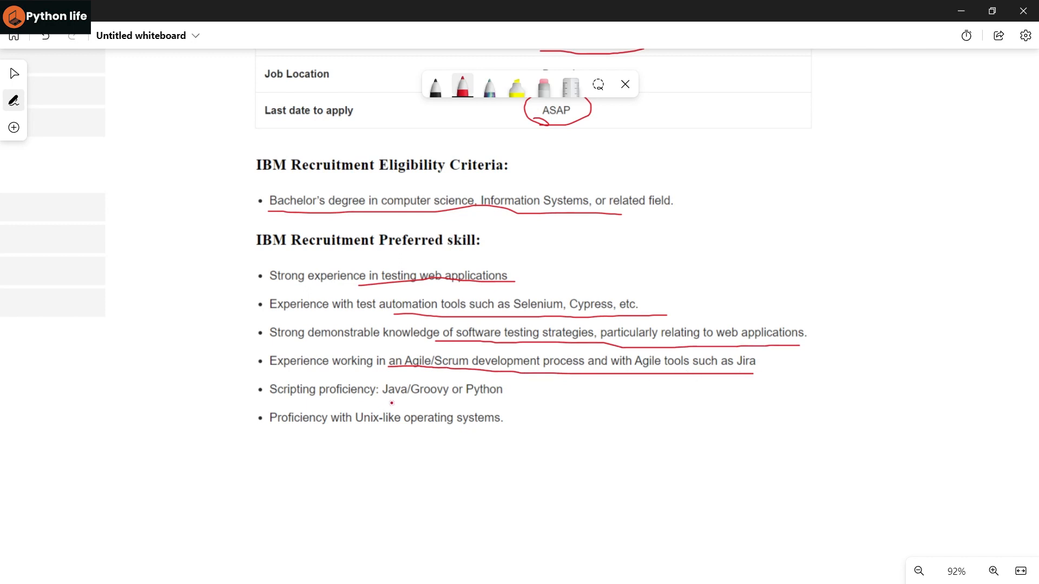
left_click_drag(392, 404, 510, 397)
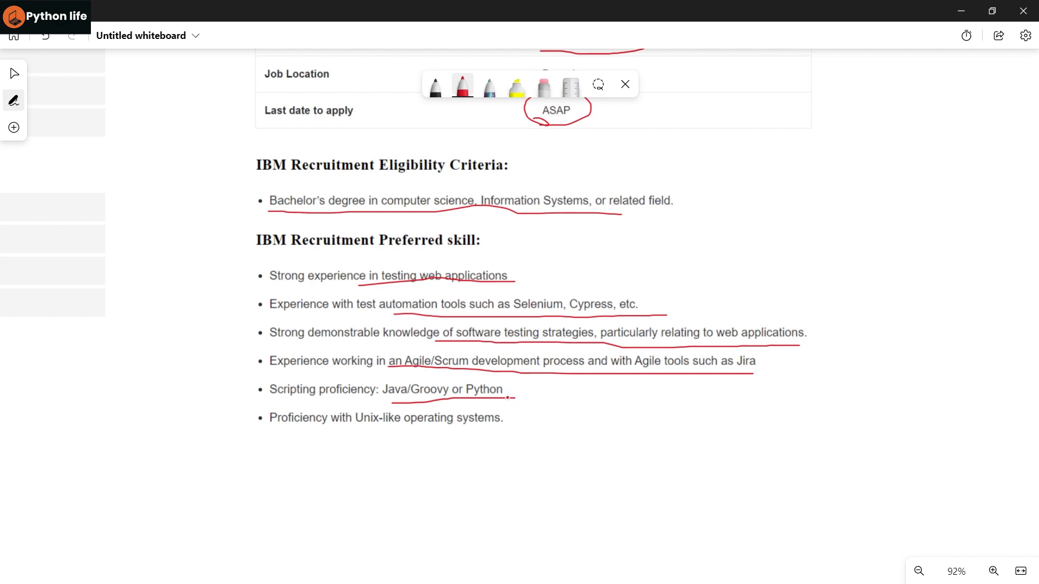
left_click_drag(369, 439, 475, 437)
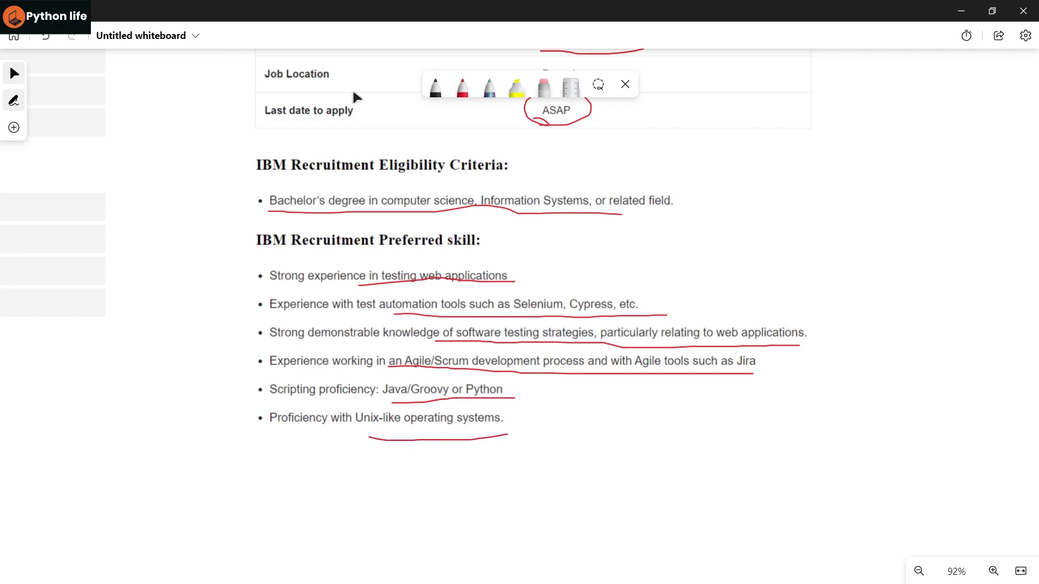
mouse_move(888, 463)
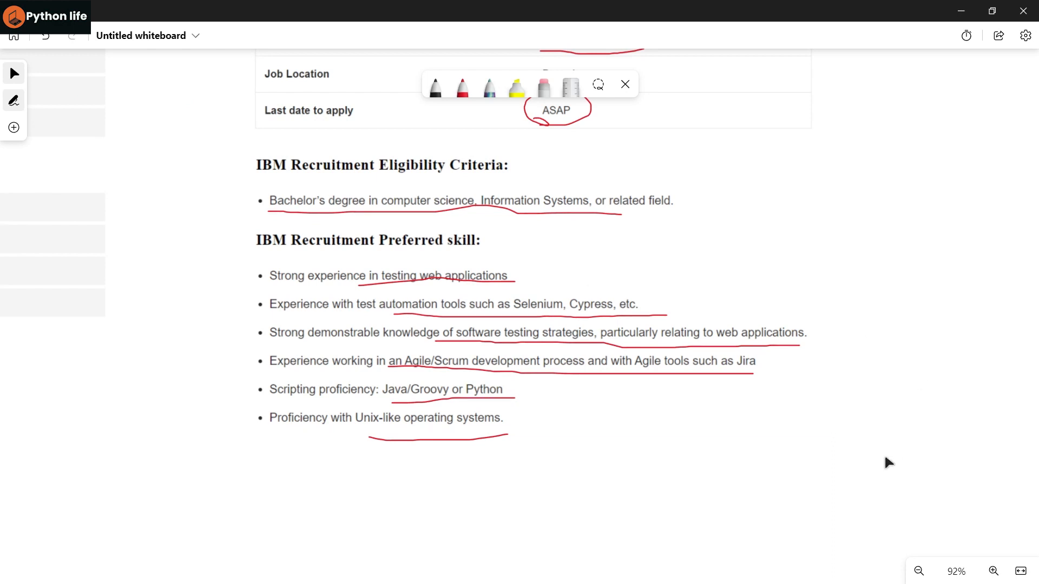
mouse_move(923, 370)
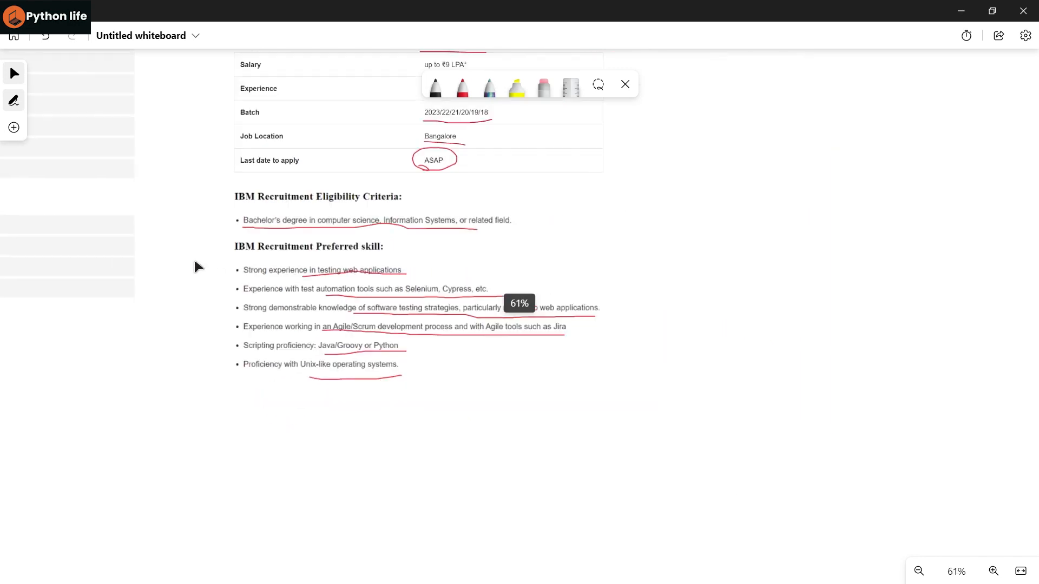
left_click(919, 571)
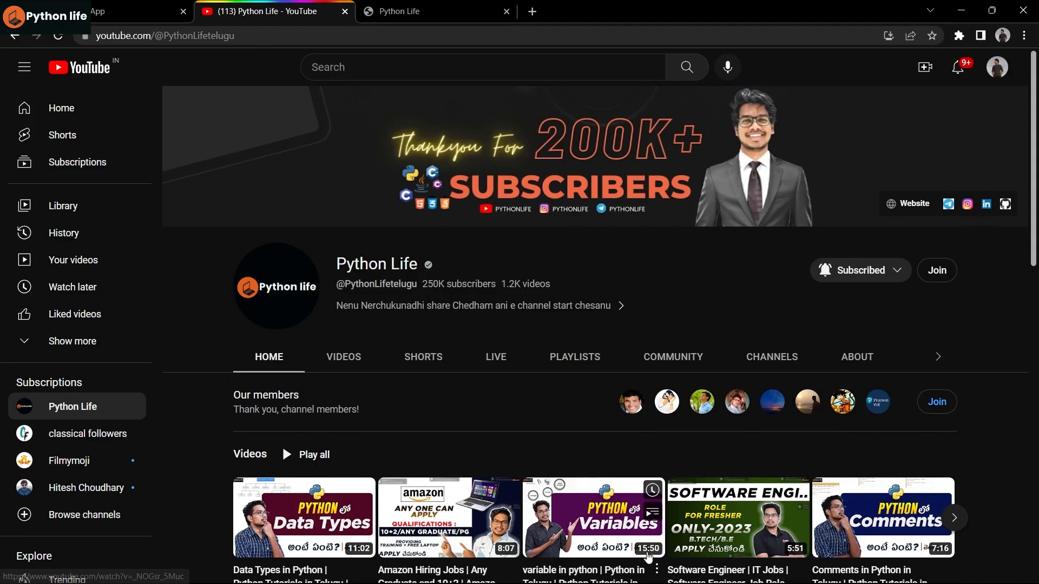
- Open the Python Life Telegram channel and scroll through its job link and tutorial posts
left_click(742, 567)
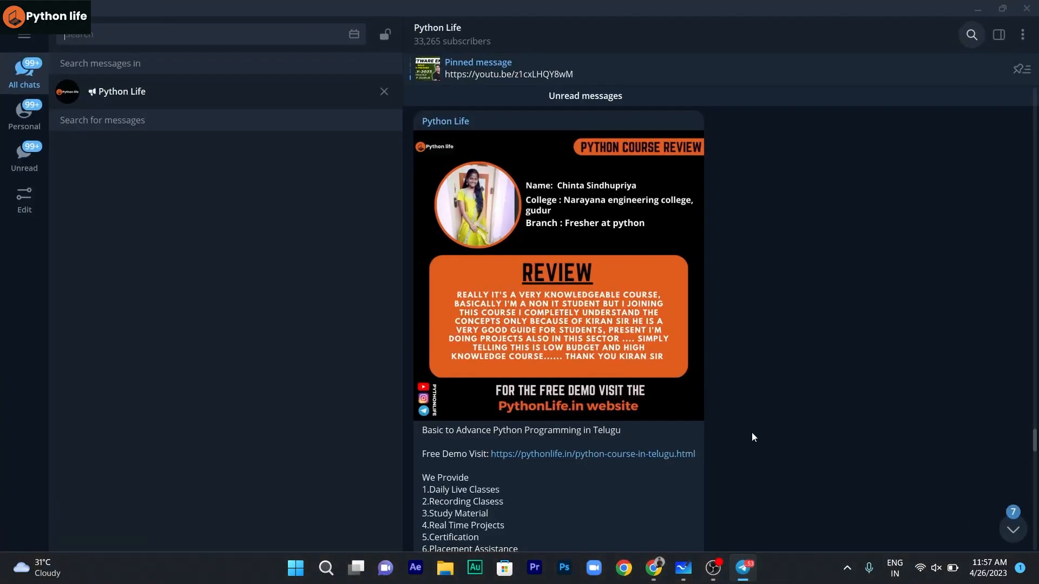
scroll("down", 3)
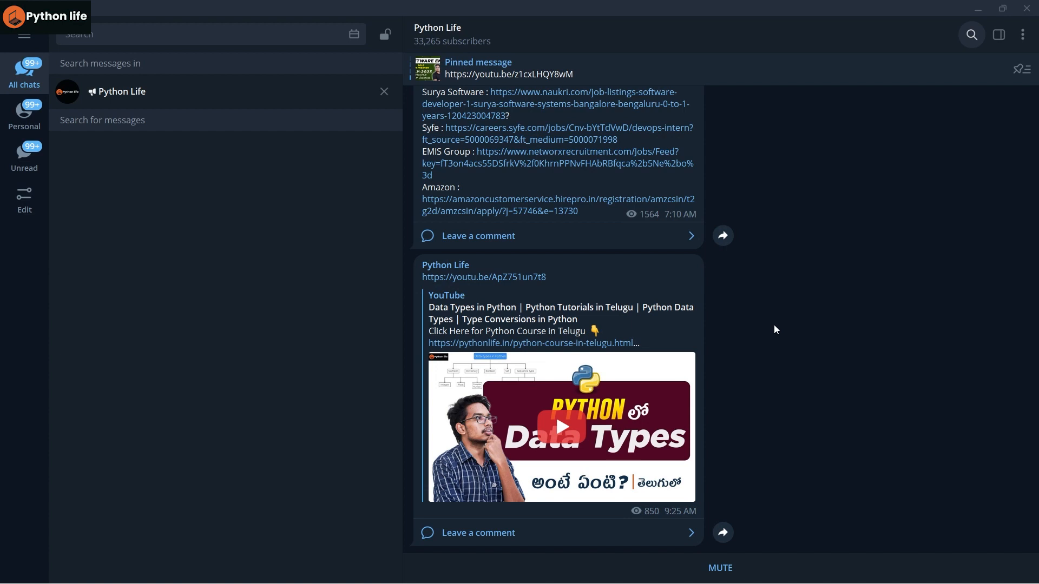
mouse_move(725, 357)
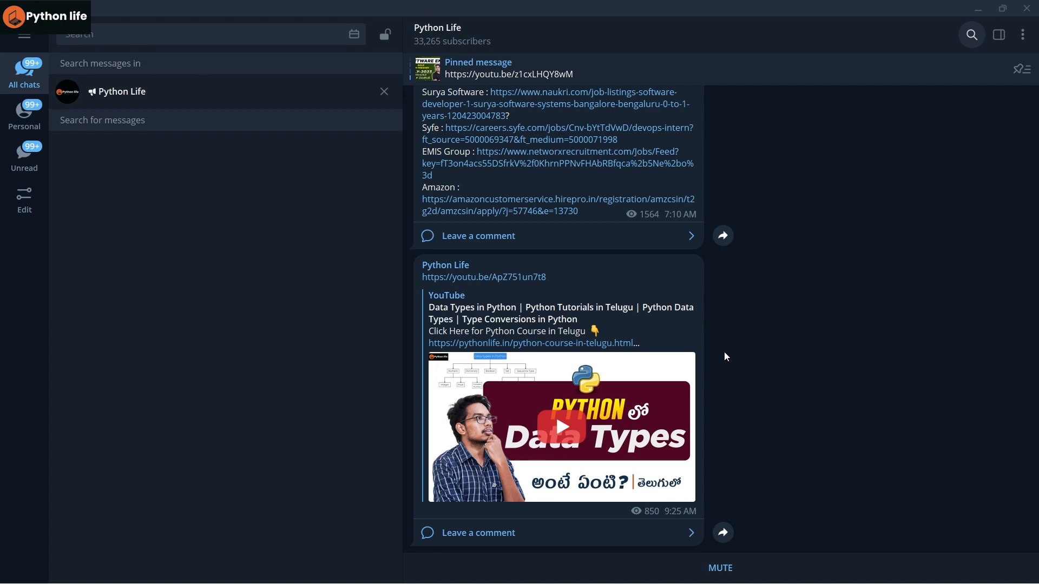
scroll("down", 3)
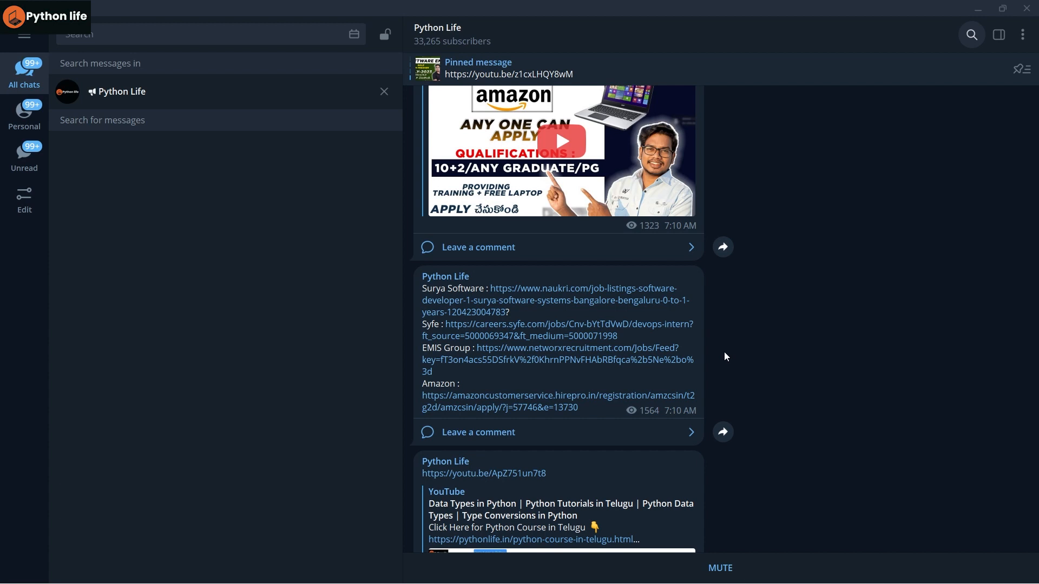
mouse_move(572, 368)
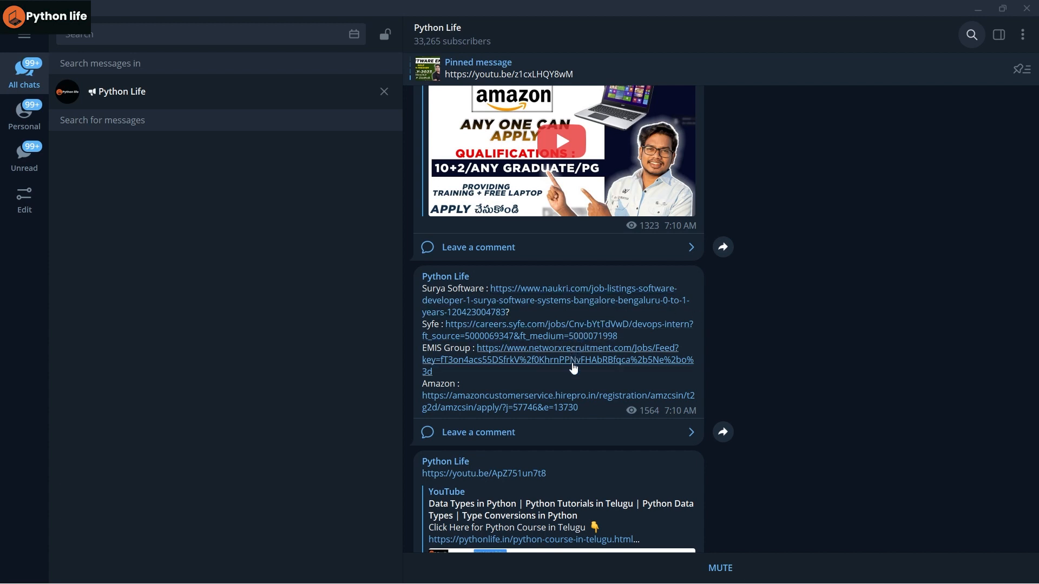
mouse_move(663, 345)
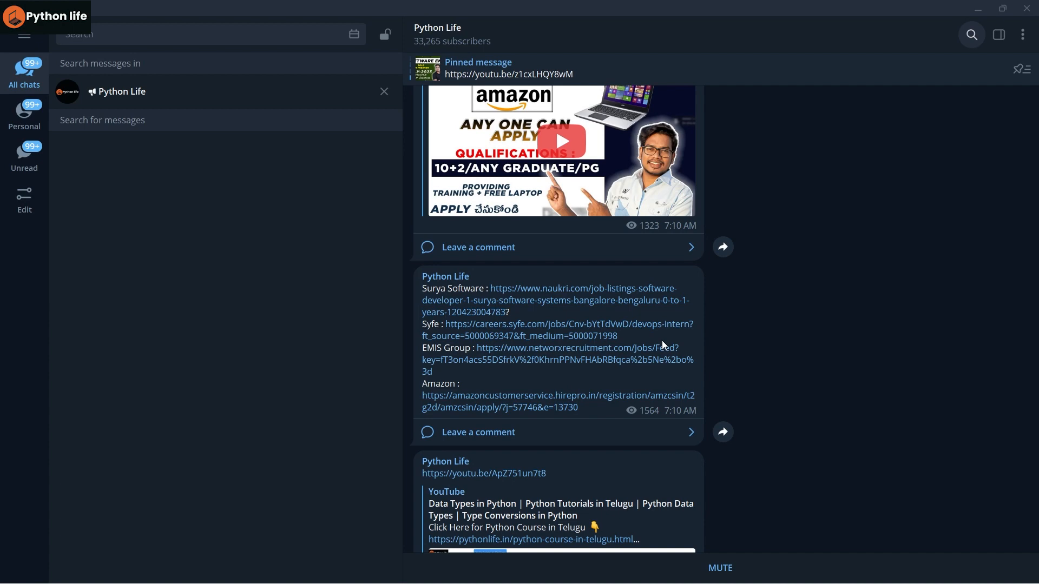
scroll("down", 3)
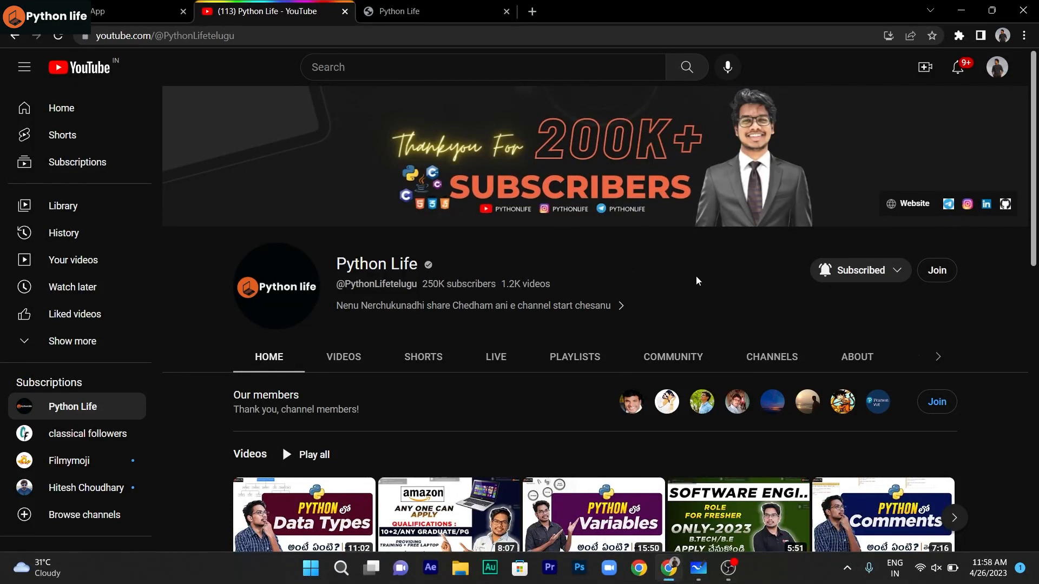
- Browse Python Life's playlists, view the IT Full Courses in Telugu playlist, then return
scroll("down", 3)
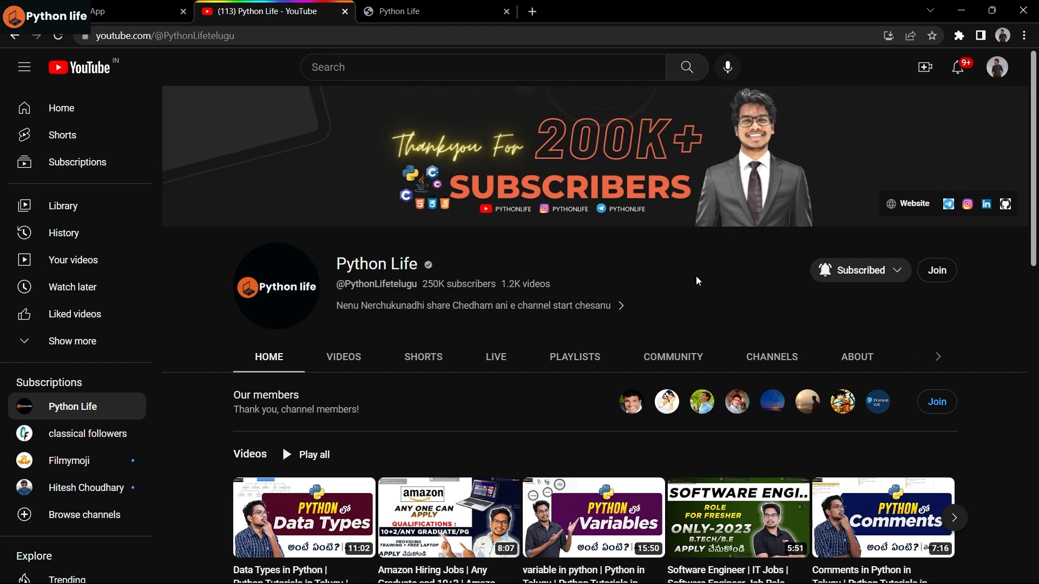
mouse_move(563, 360)
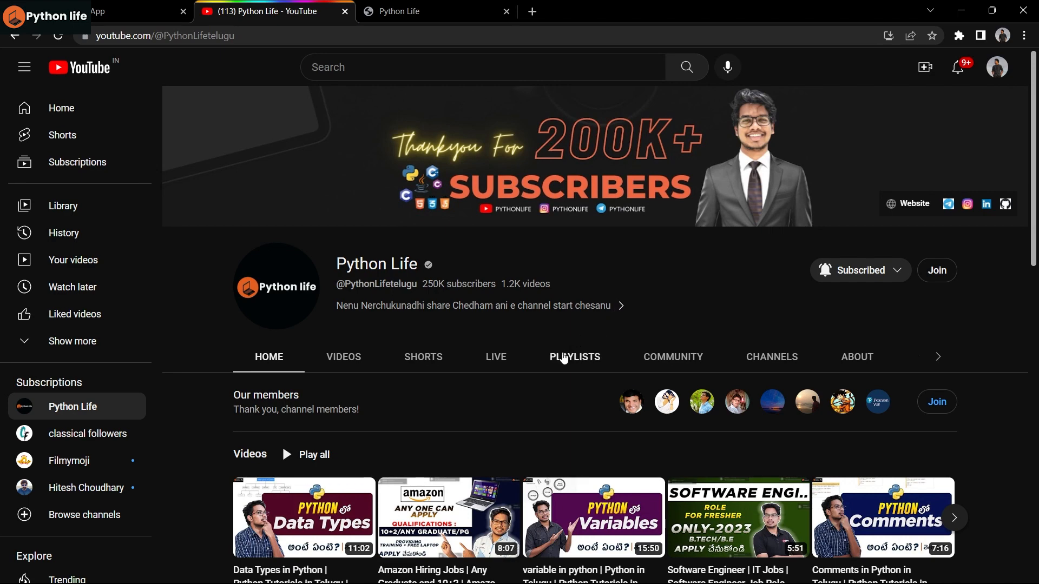
left_click(574, 356)
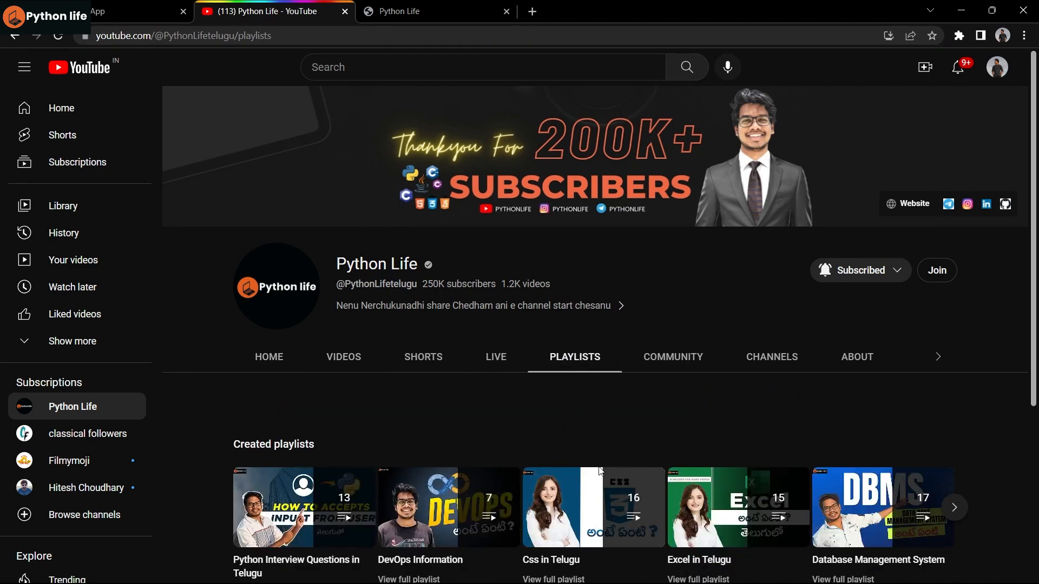
scroll("down", 3)
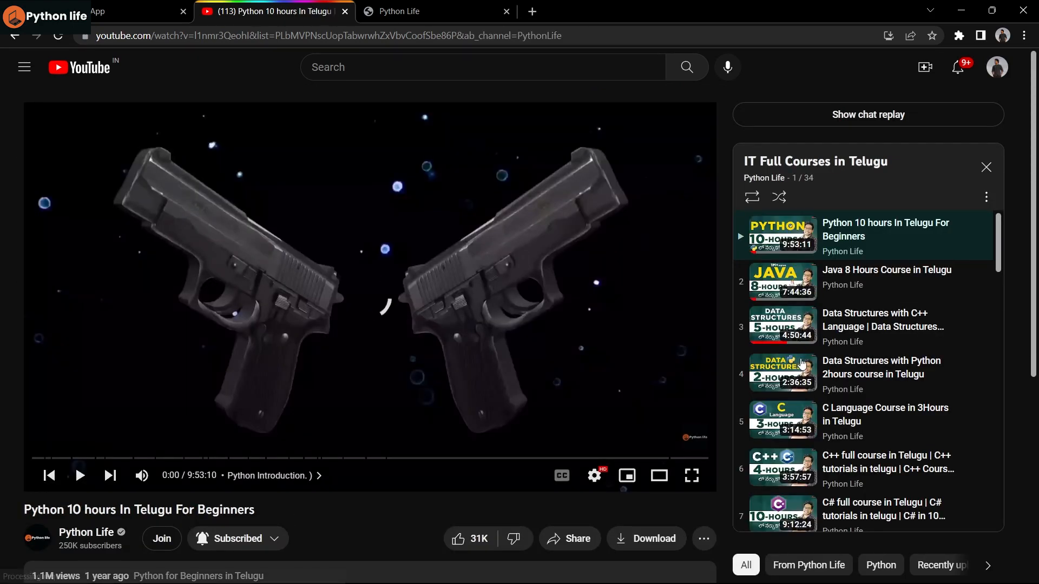
mouse_move(799, 369)
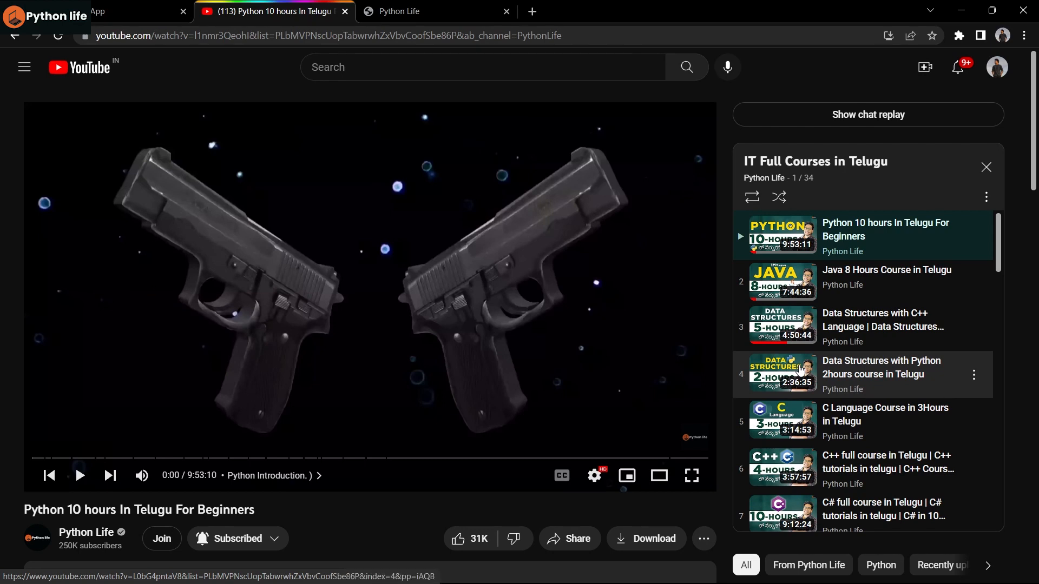
mouse_move(626, 476)
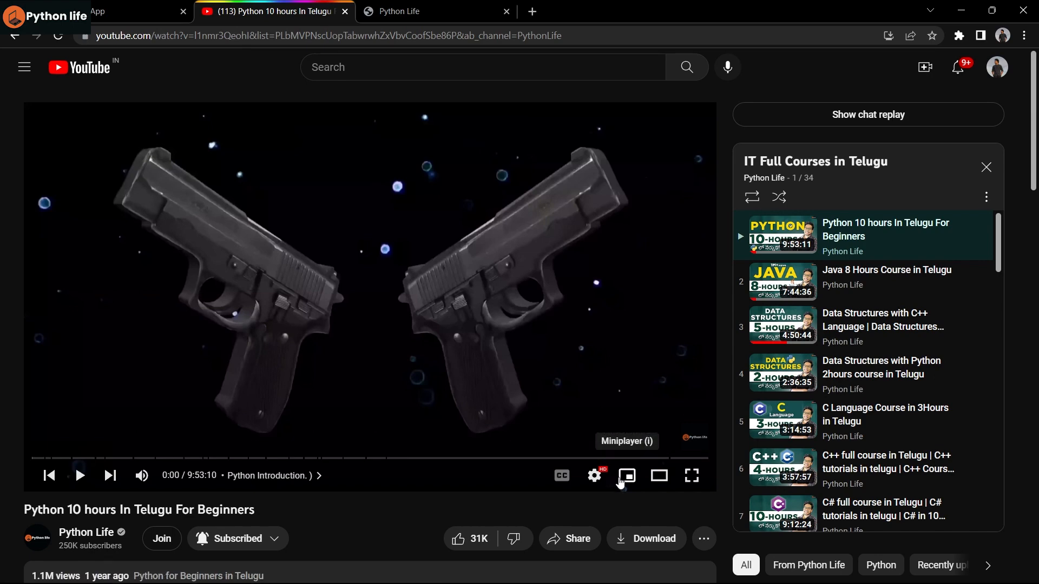
left_click(85, 533)
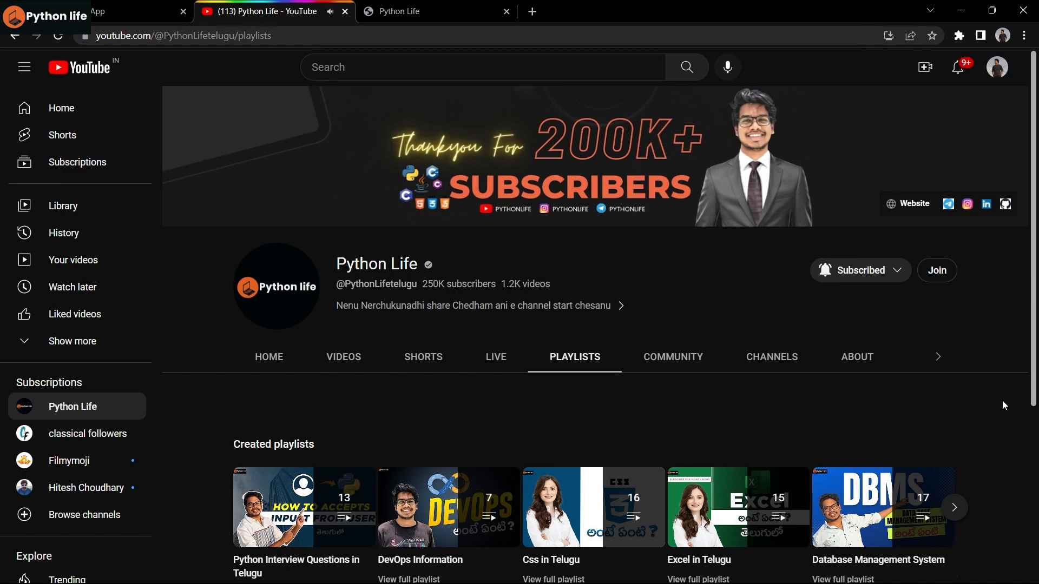
mouse_move(977, 406)
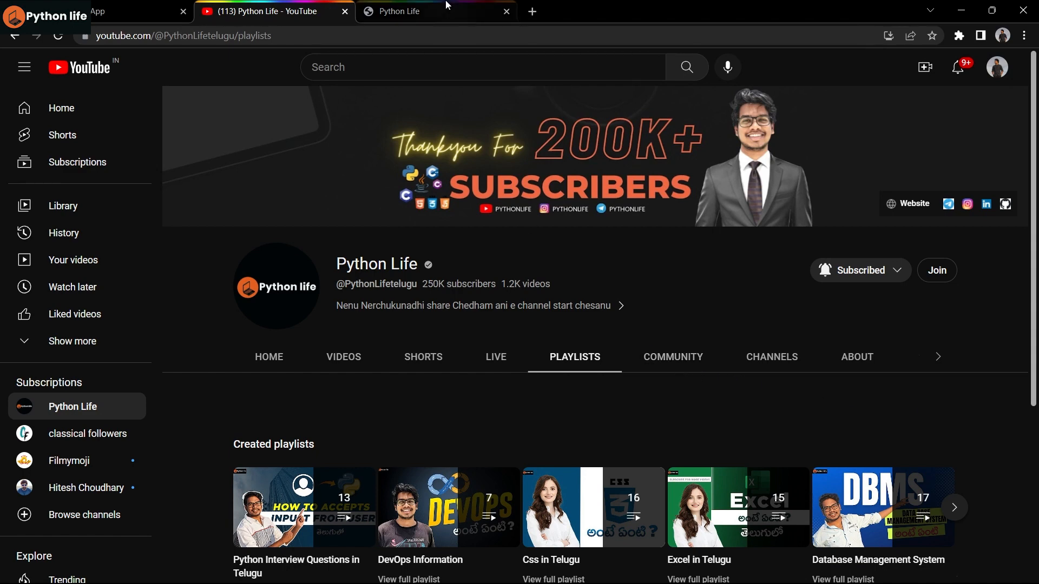
- On the Python Life website, open the Python card's Know More course page
left_click(437, 11)
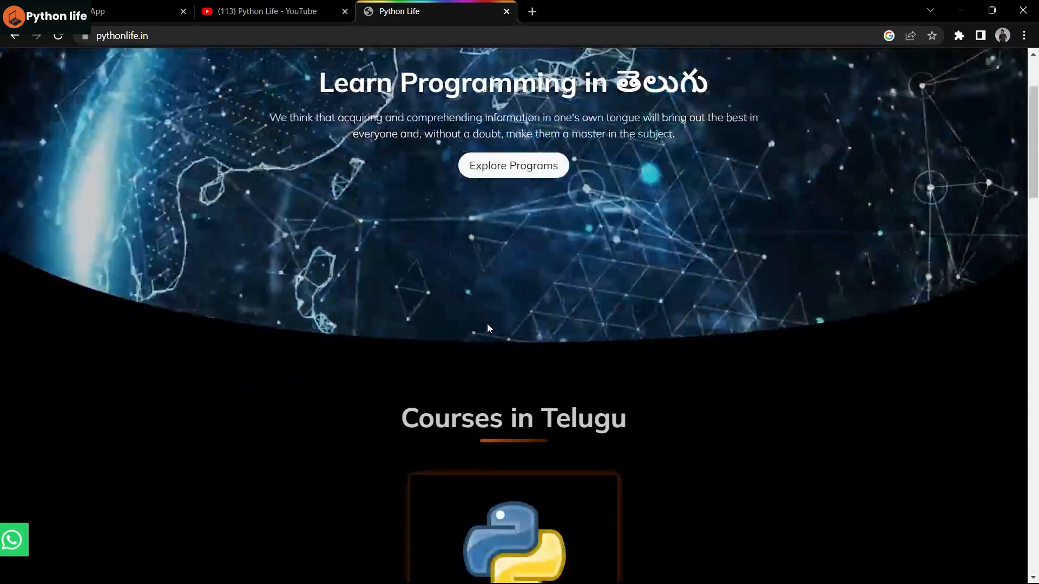
scroll("down", 3)
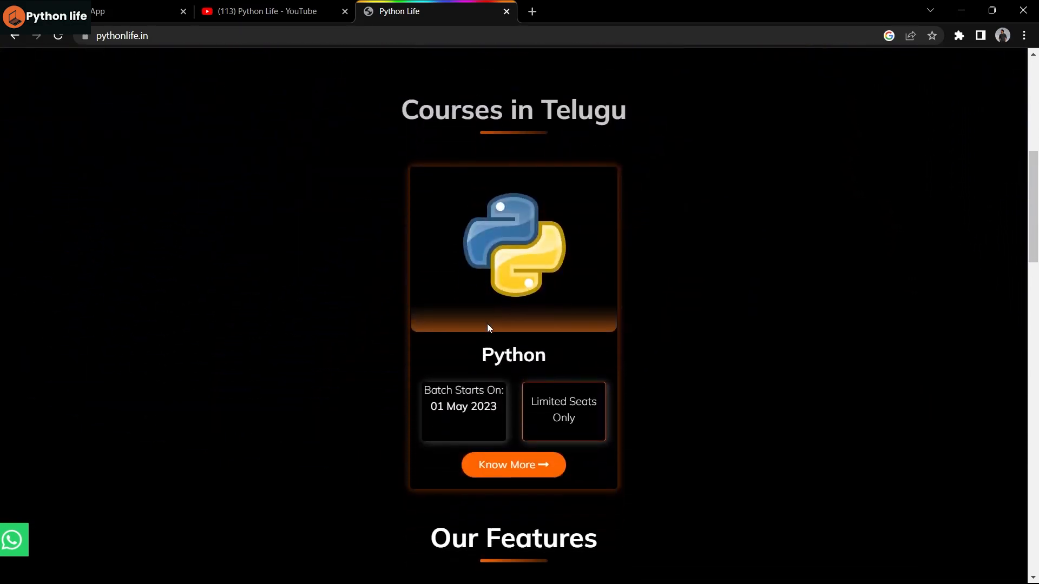
mouse_move(513, 464)
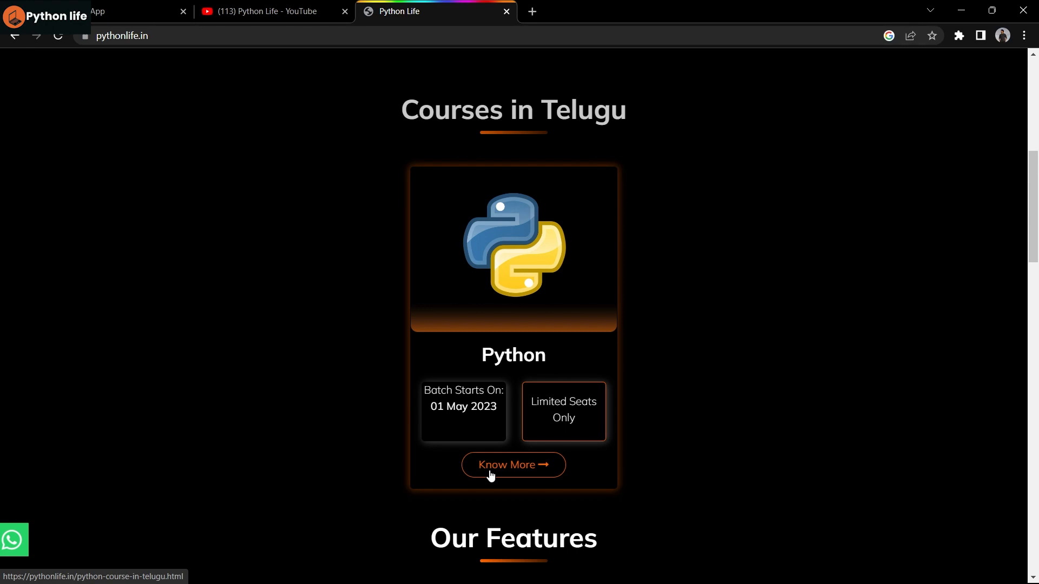
left_click(513, 465)
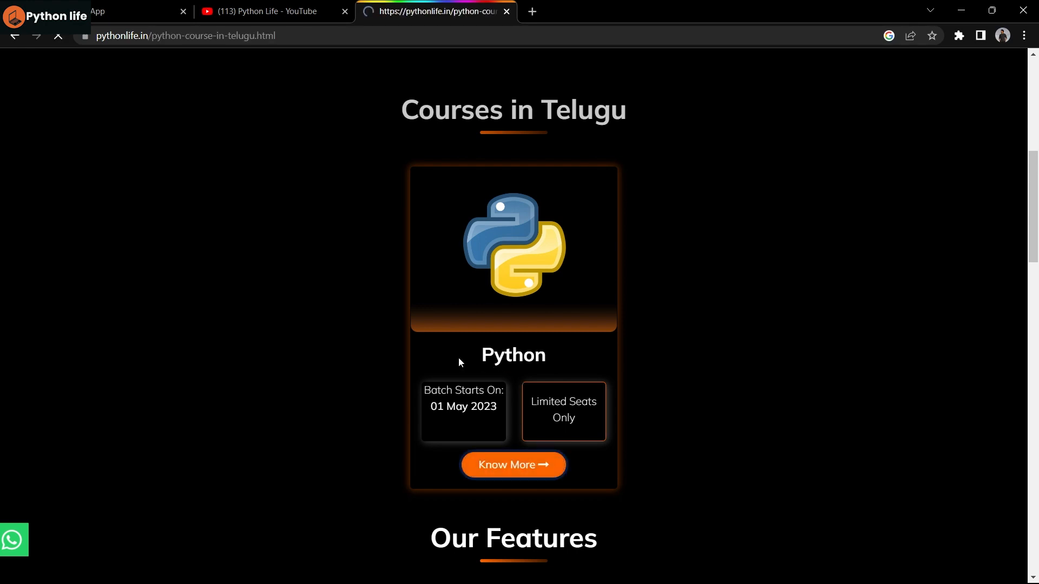
left_click(513, 464)
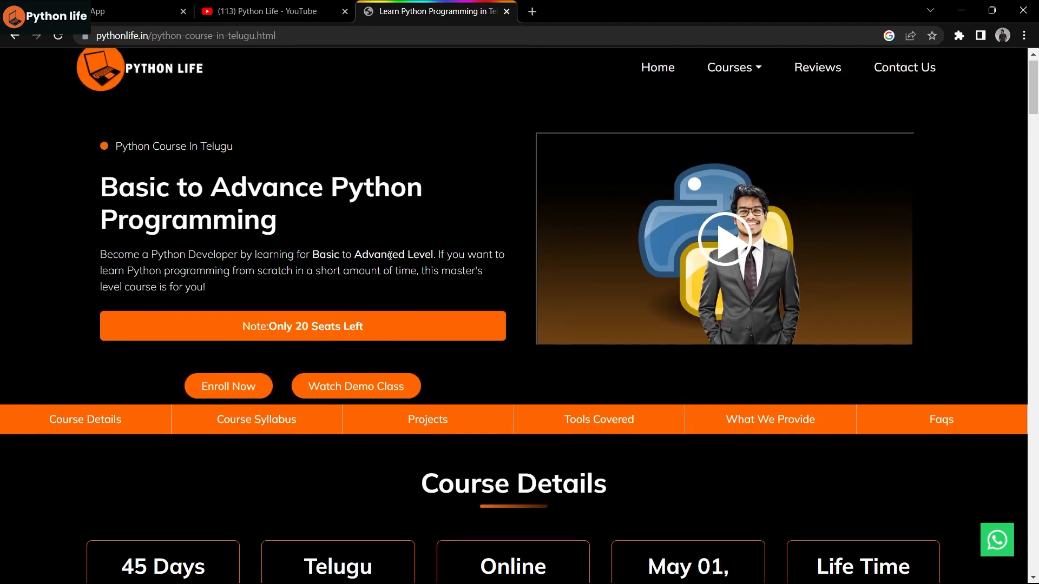
- Scroll through the course details and syllabus down to the demo class sign-up form
scroll("down", 3)
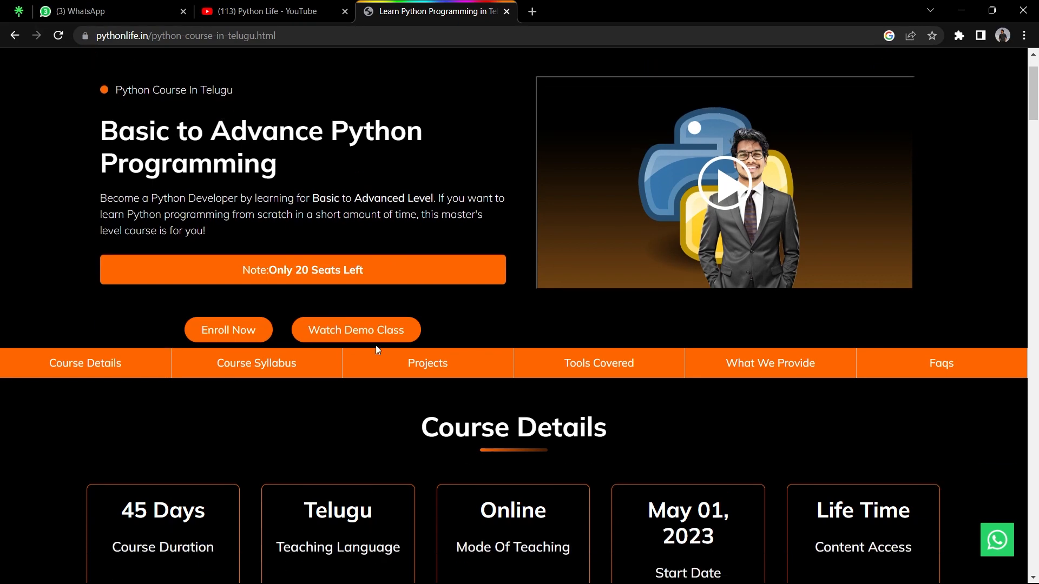
scroll("down", 3)
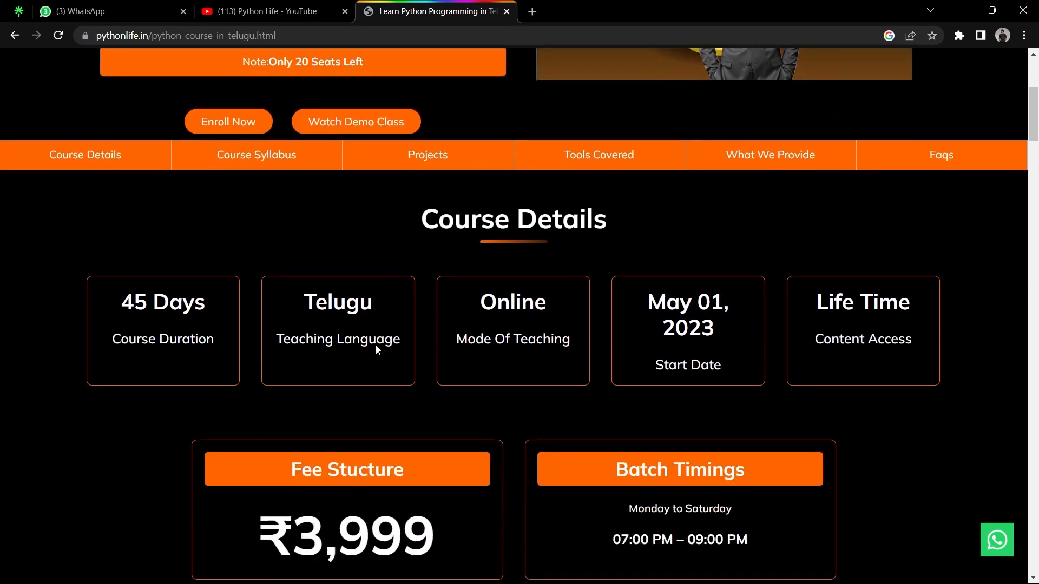
scroll("down", 3)
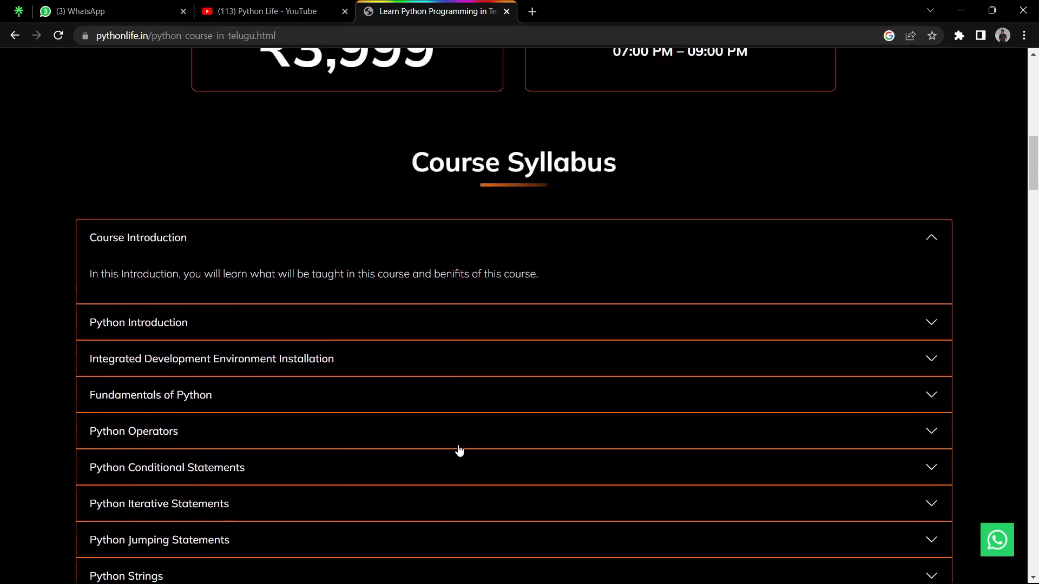
scroll("down", 3)
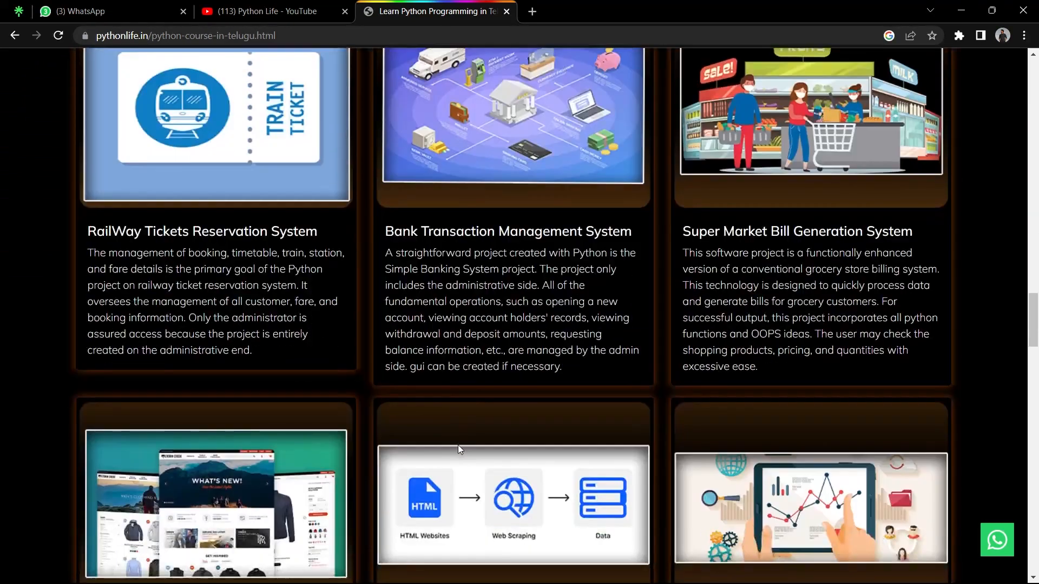
scroll("down", 3)
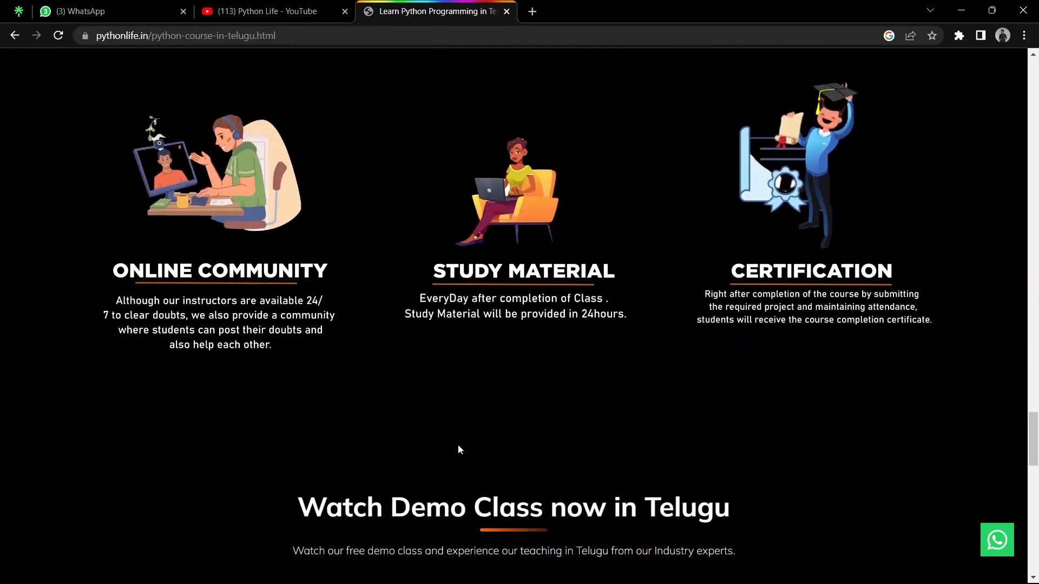
scroll("down", 3)
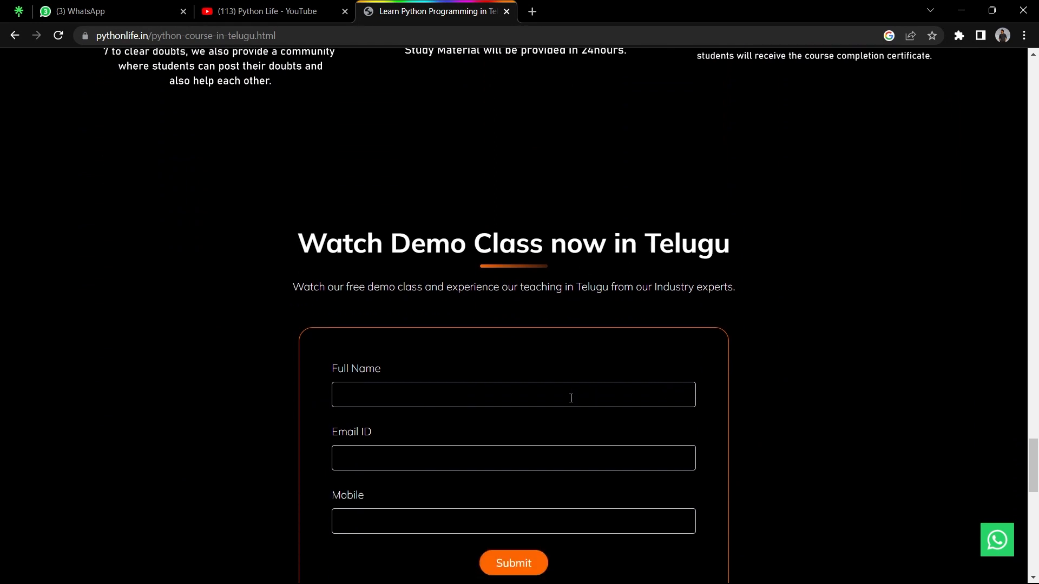
scroll("down", 3)
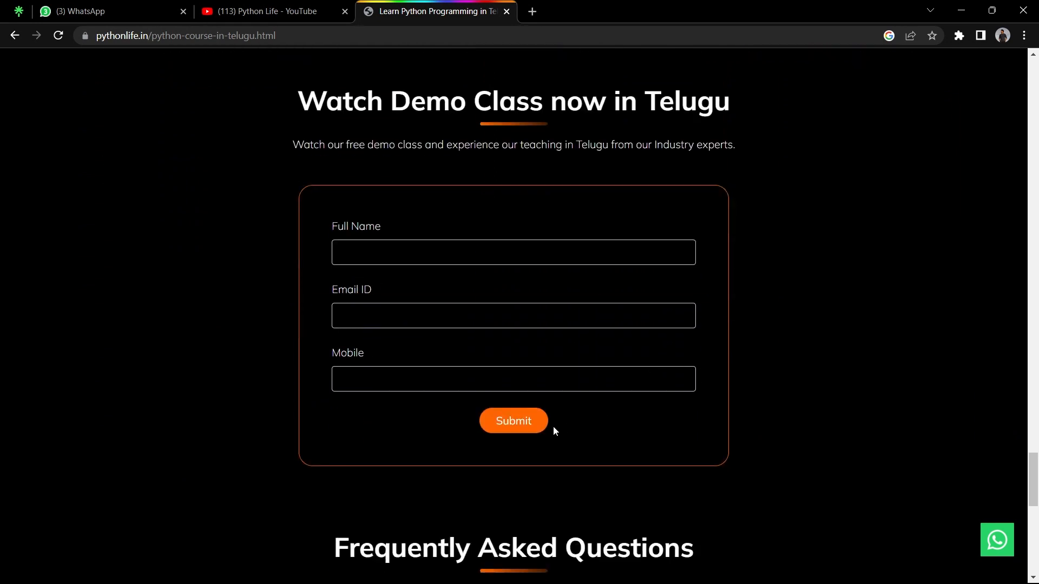
mouse_move(852, 361)
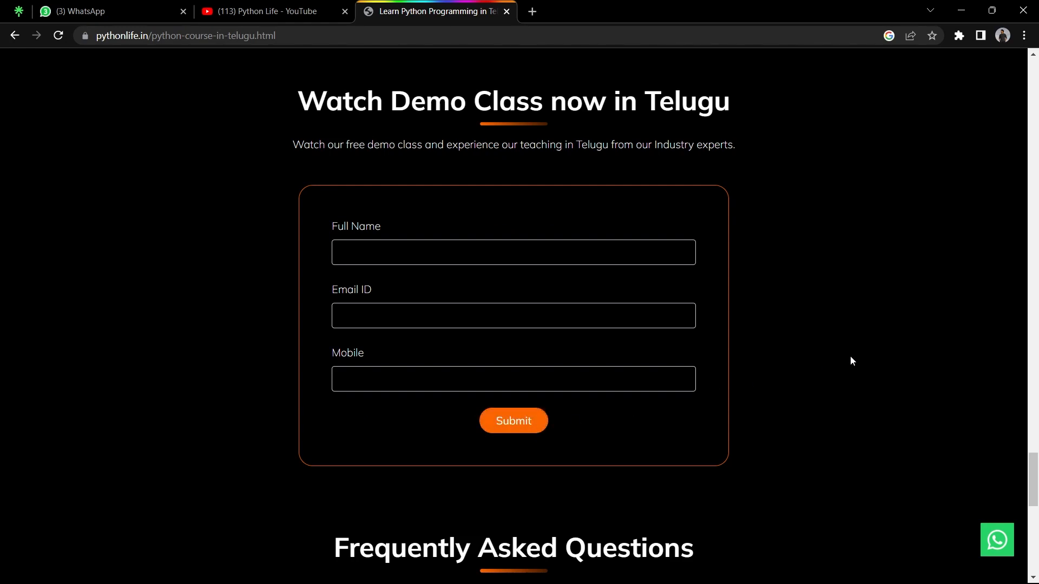